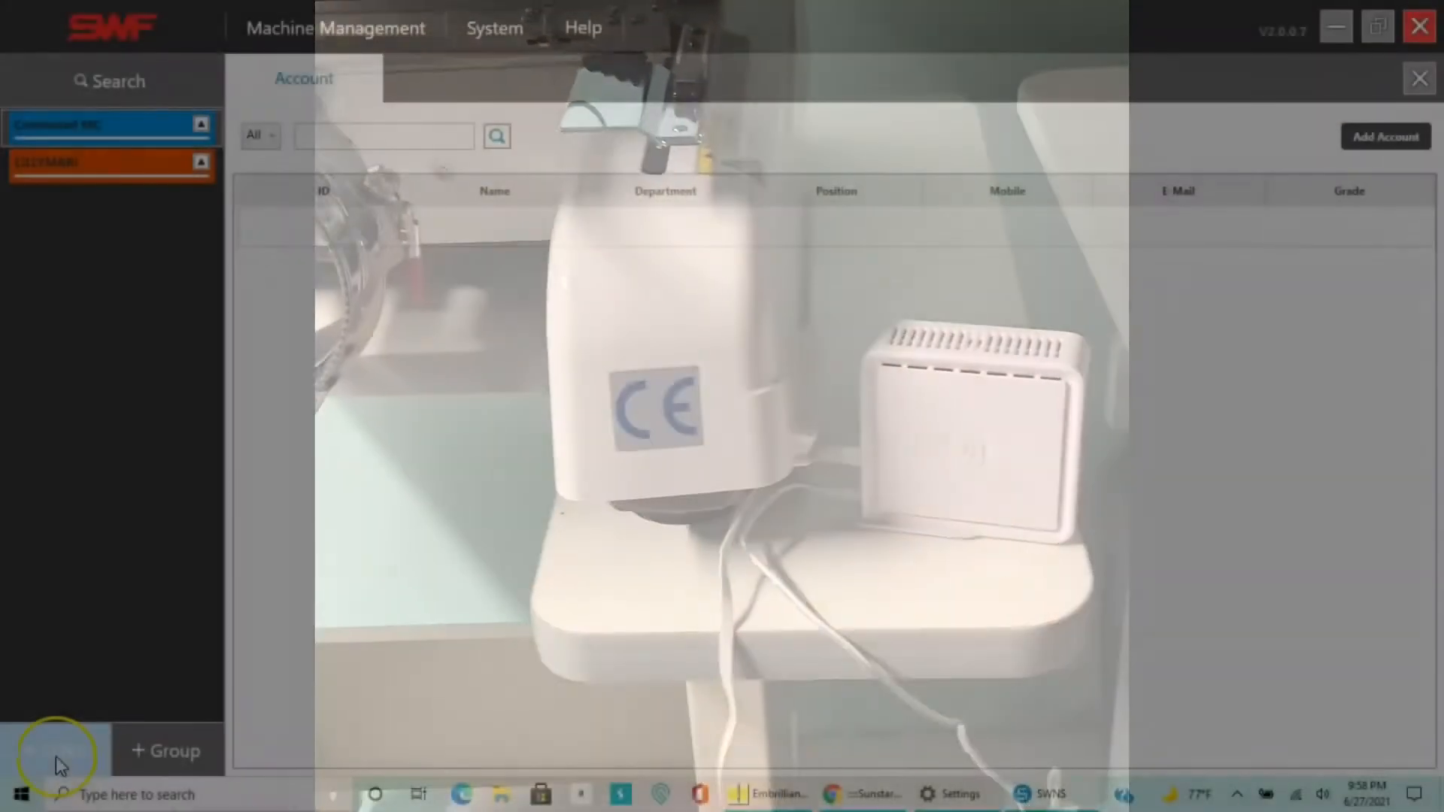
Bring up the Add SENS form for a new embroidery machine via '+ SENS'.
{"action": "left_click", "coordinate": [53, 750]}
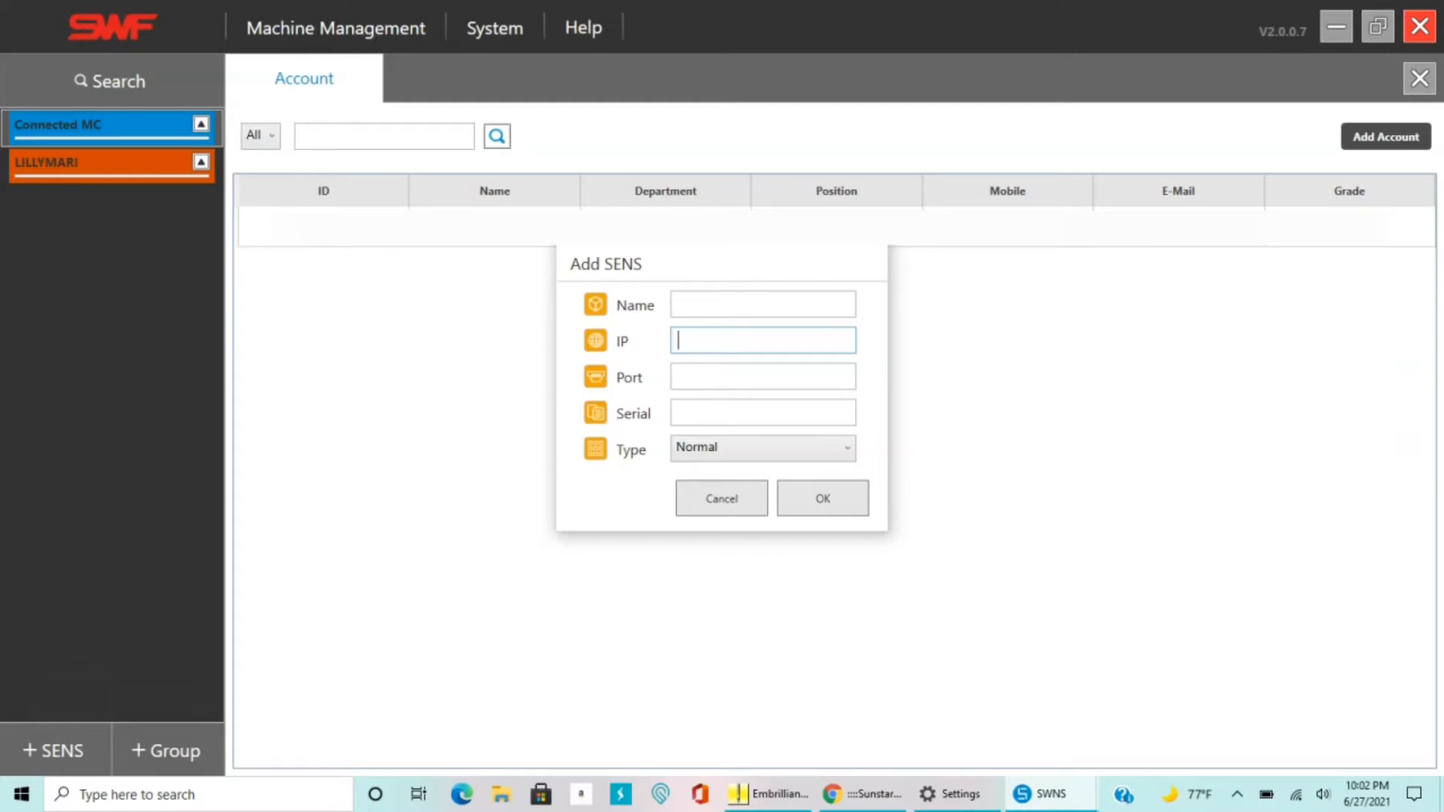
Enter the machine's IP address from its info screen into the IP field.
{"action": "type", "text": "19."}
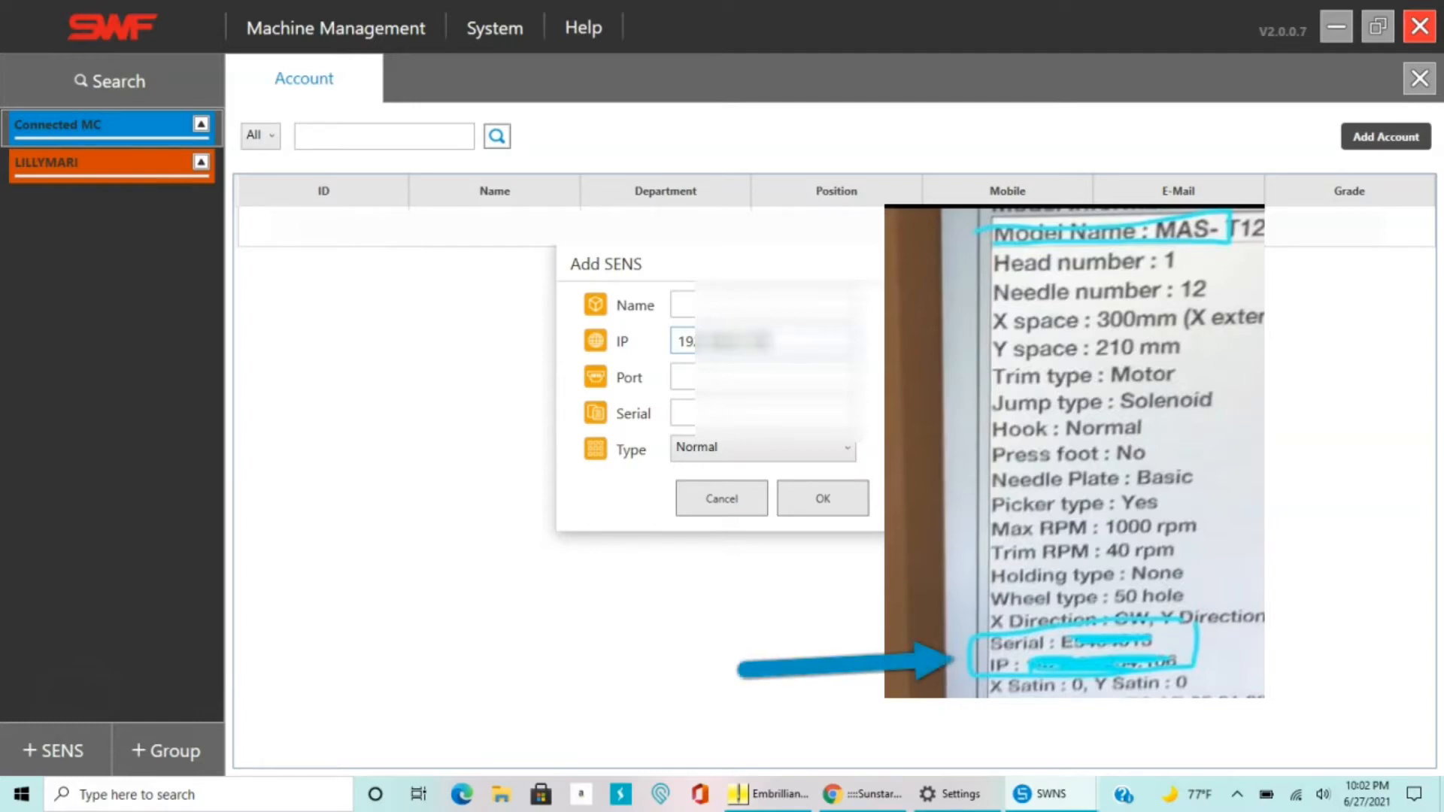
Enter the serial number and a model-based name, triggering the 60001–65000 port warning.
{"action": "left_click", "coordinate": [686, 306]}
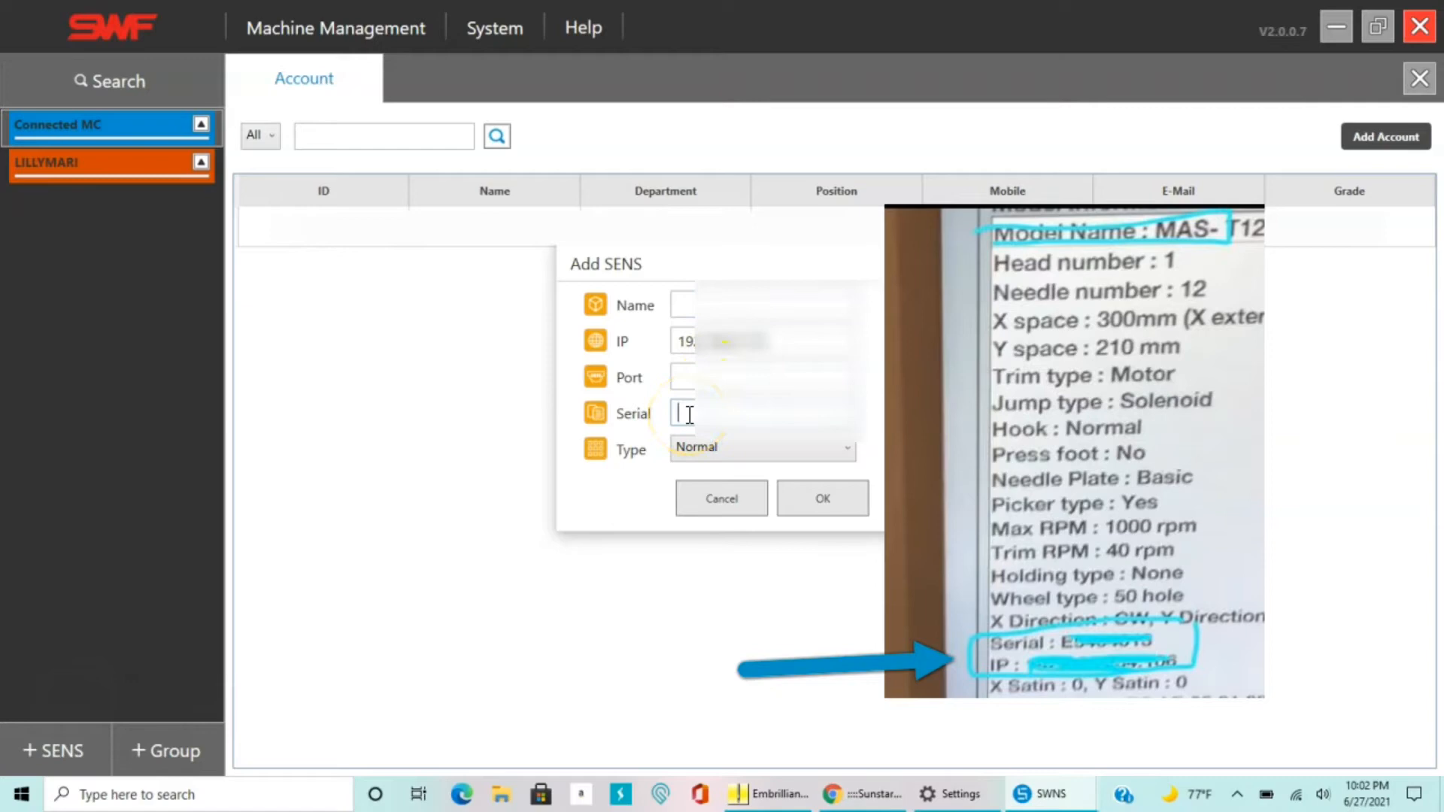
{"action": "type", "text": "E"}
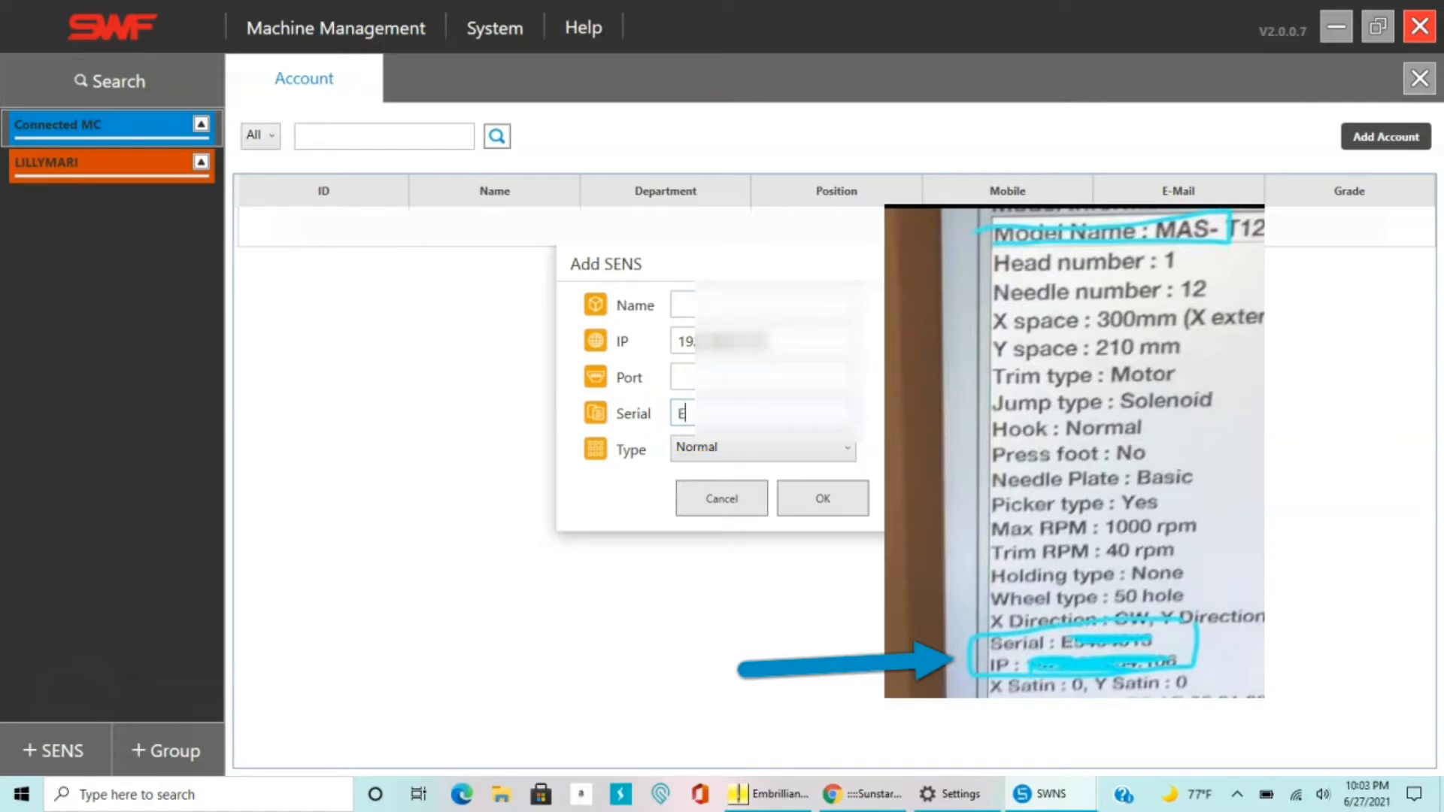
{"action": "type", "text": "5"}
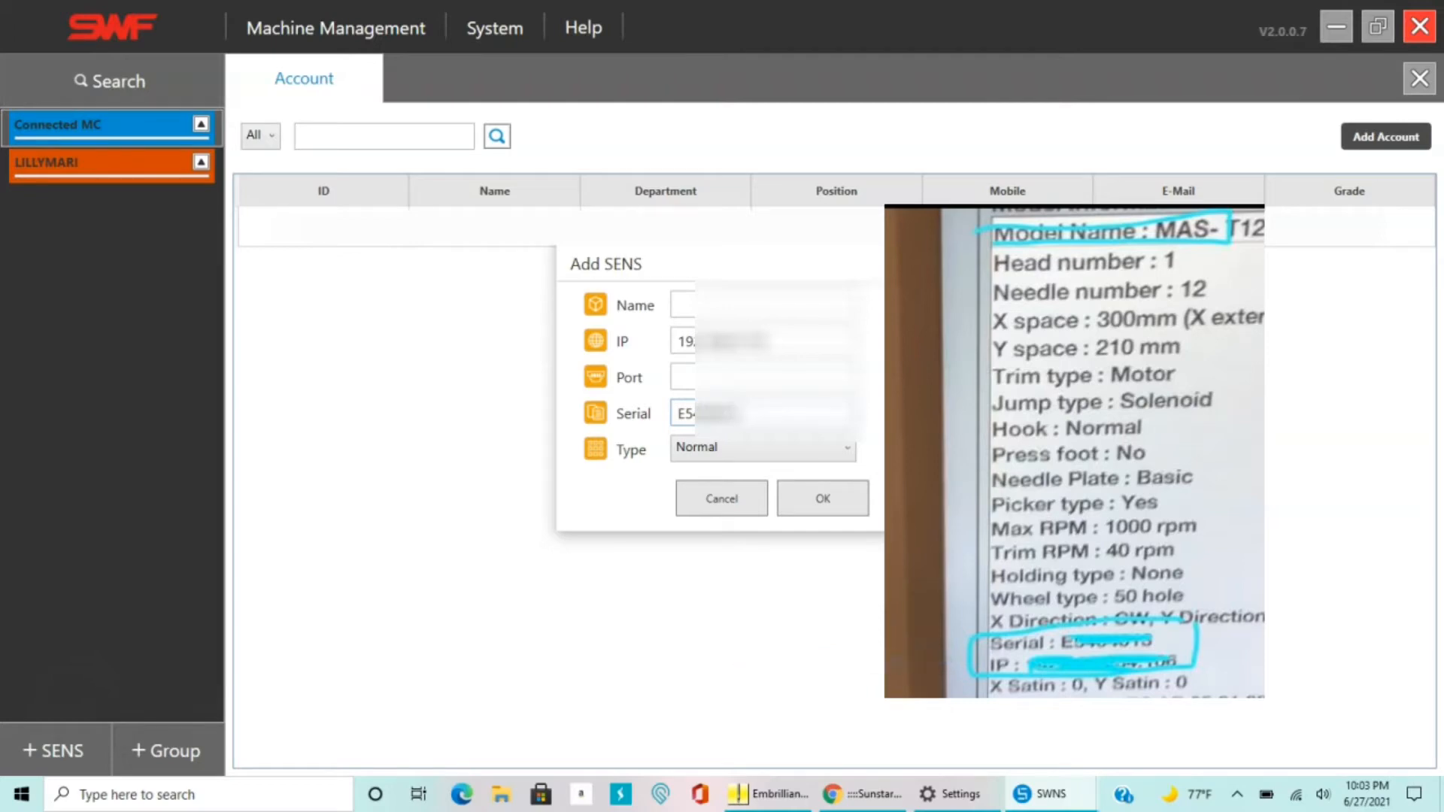
{"action": "left_click", "coordinate": [694, 305]}
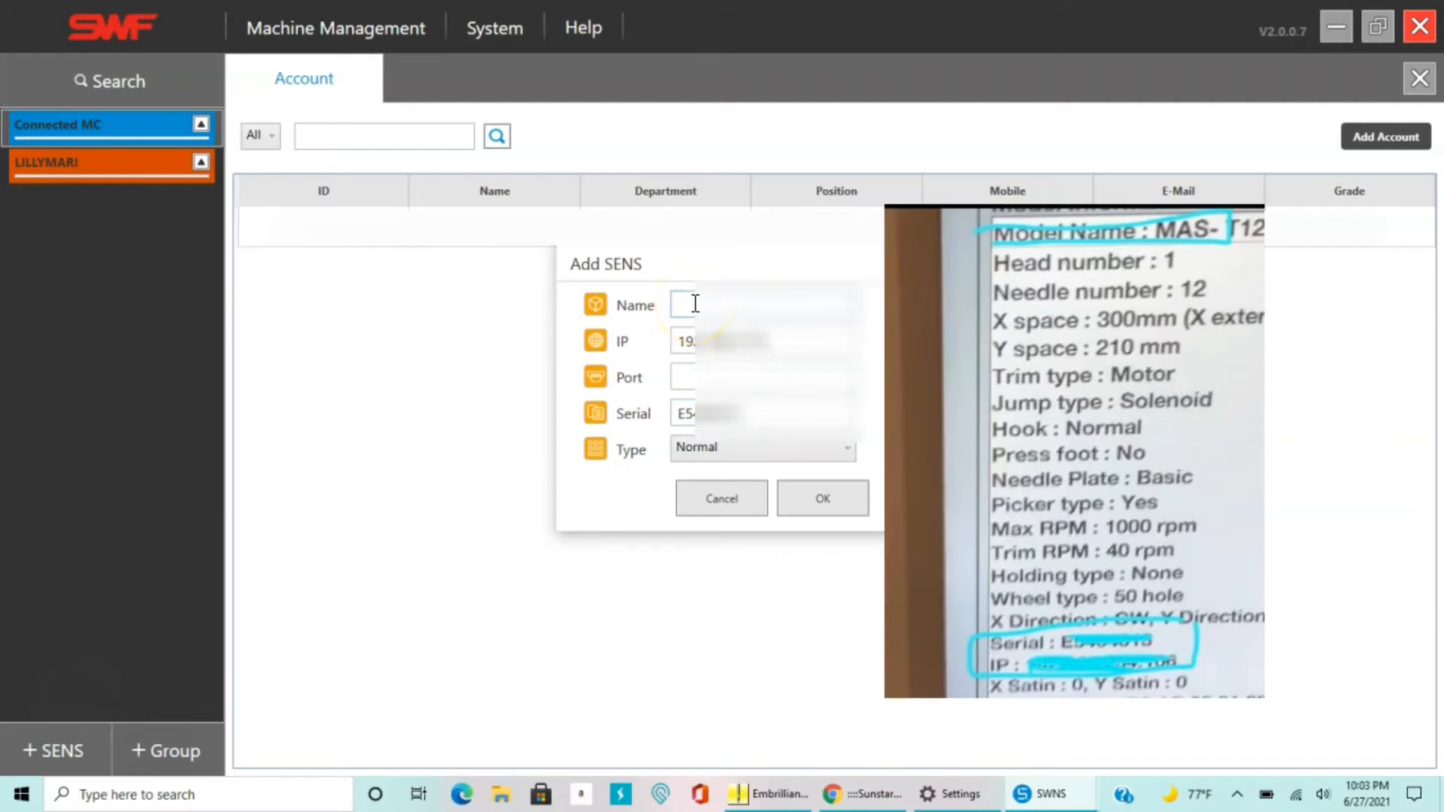
{"action": "left_click", "coordinate": [822, 498]}
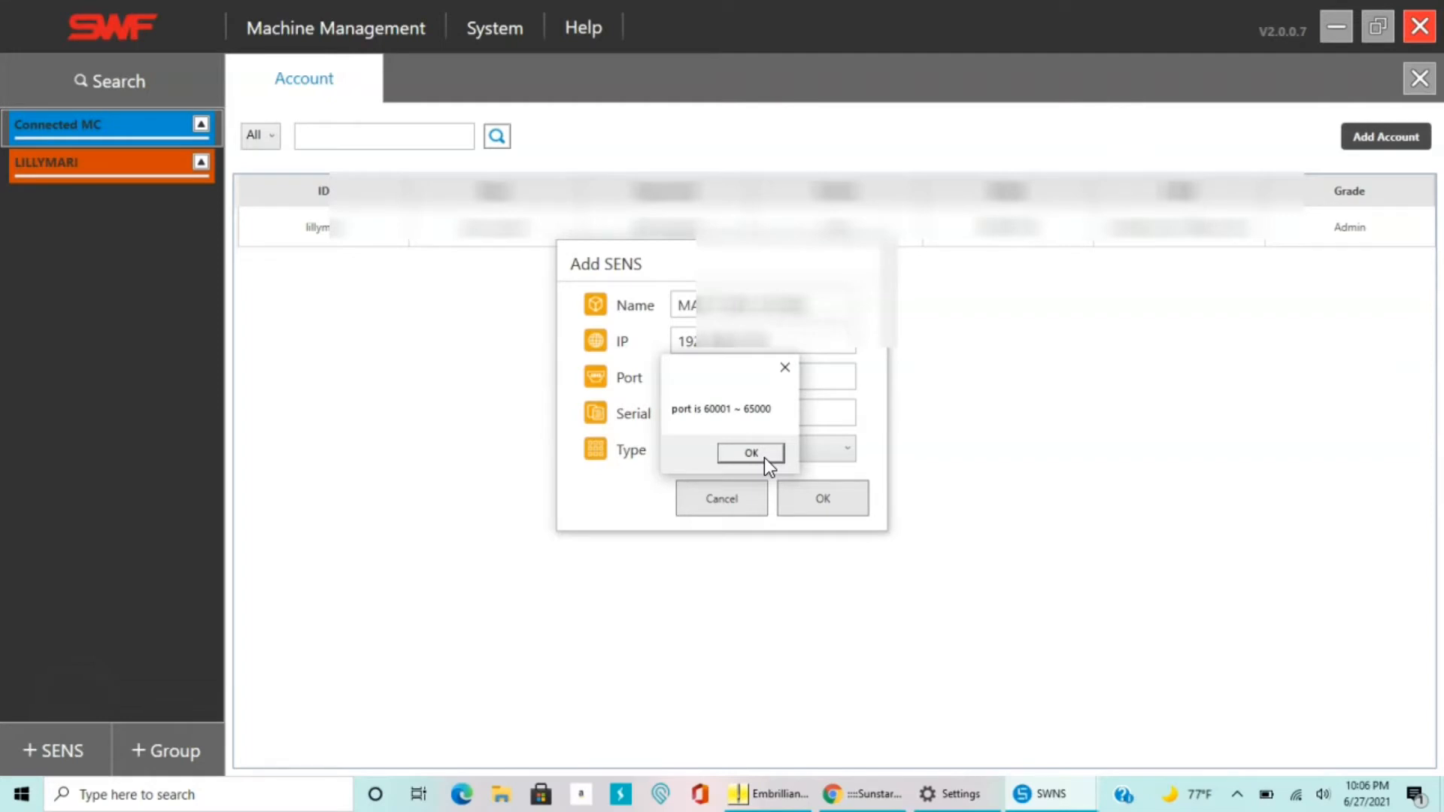
Dismiss the port warning so the machine is added, then go to Machine Management.
{"action": "left_click", "coordinate": [749, 453]}
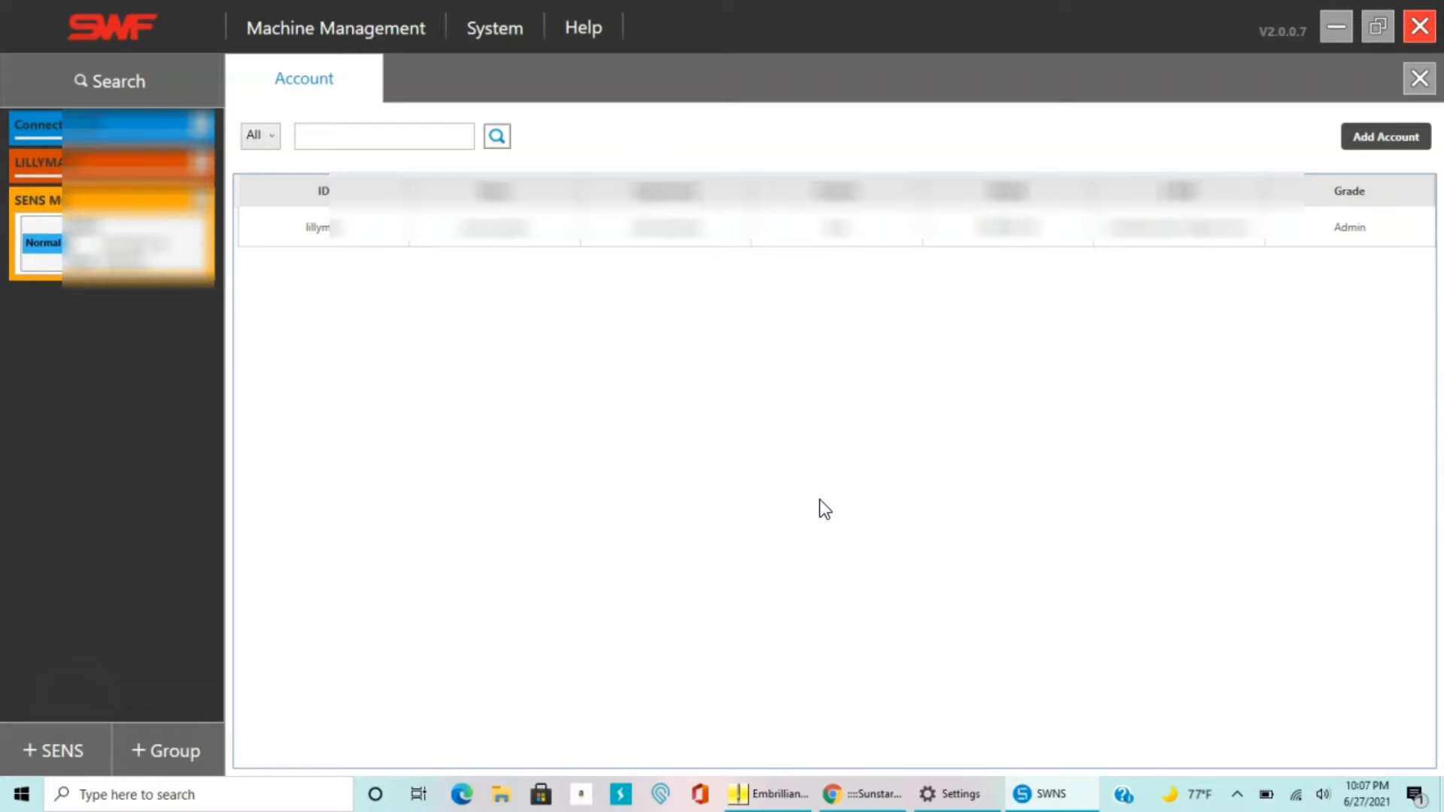
{"action": "left_click", "coordinate": [334, 27]}
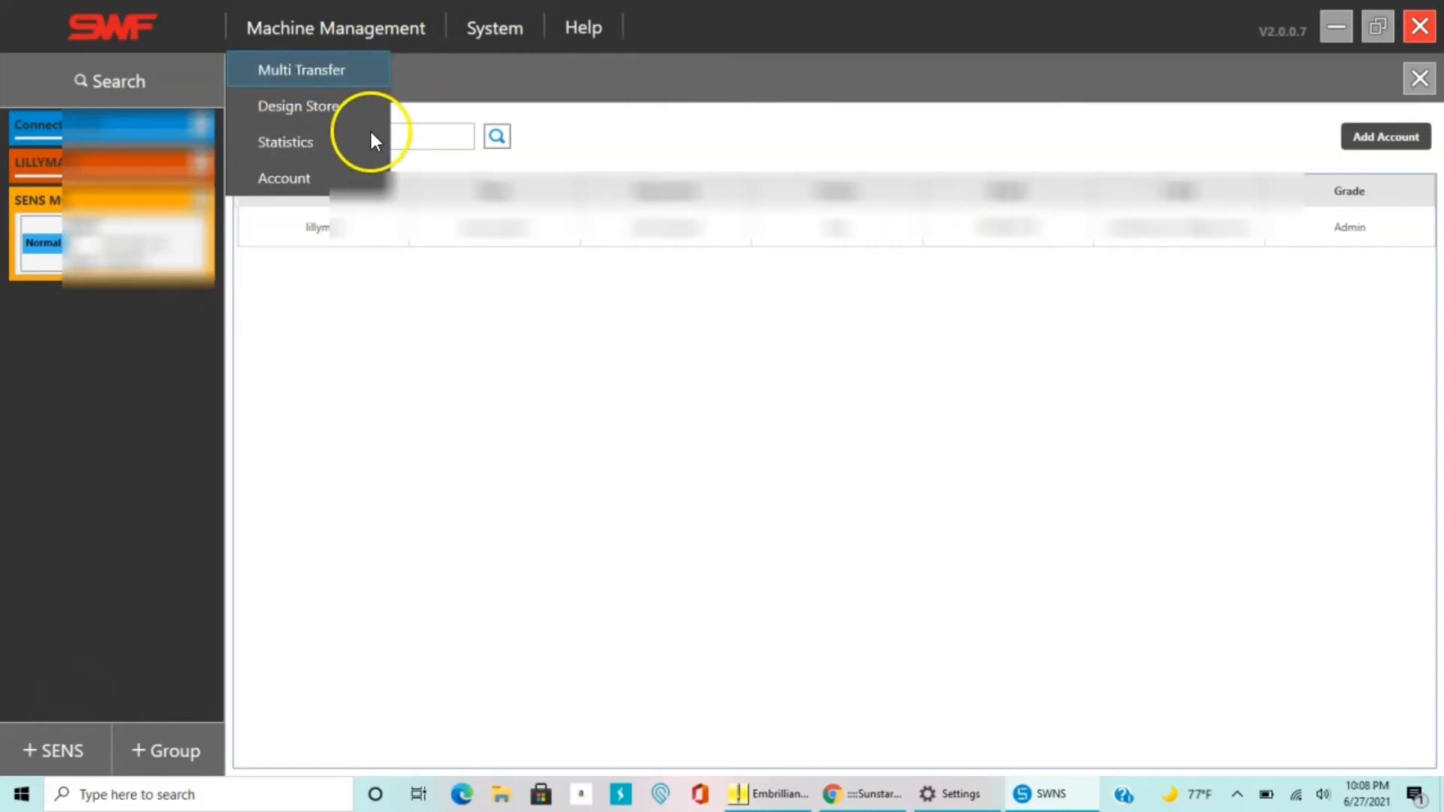
{"action": "left_click", "coordinate": [301, 69]}
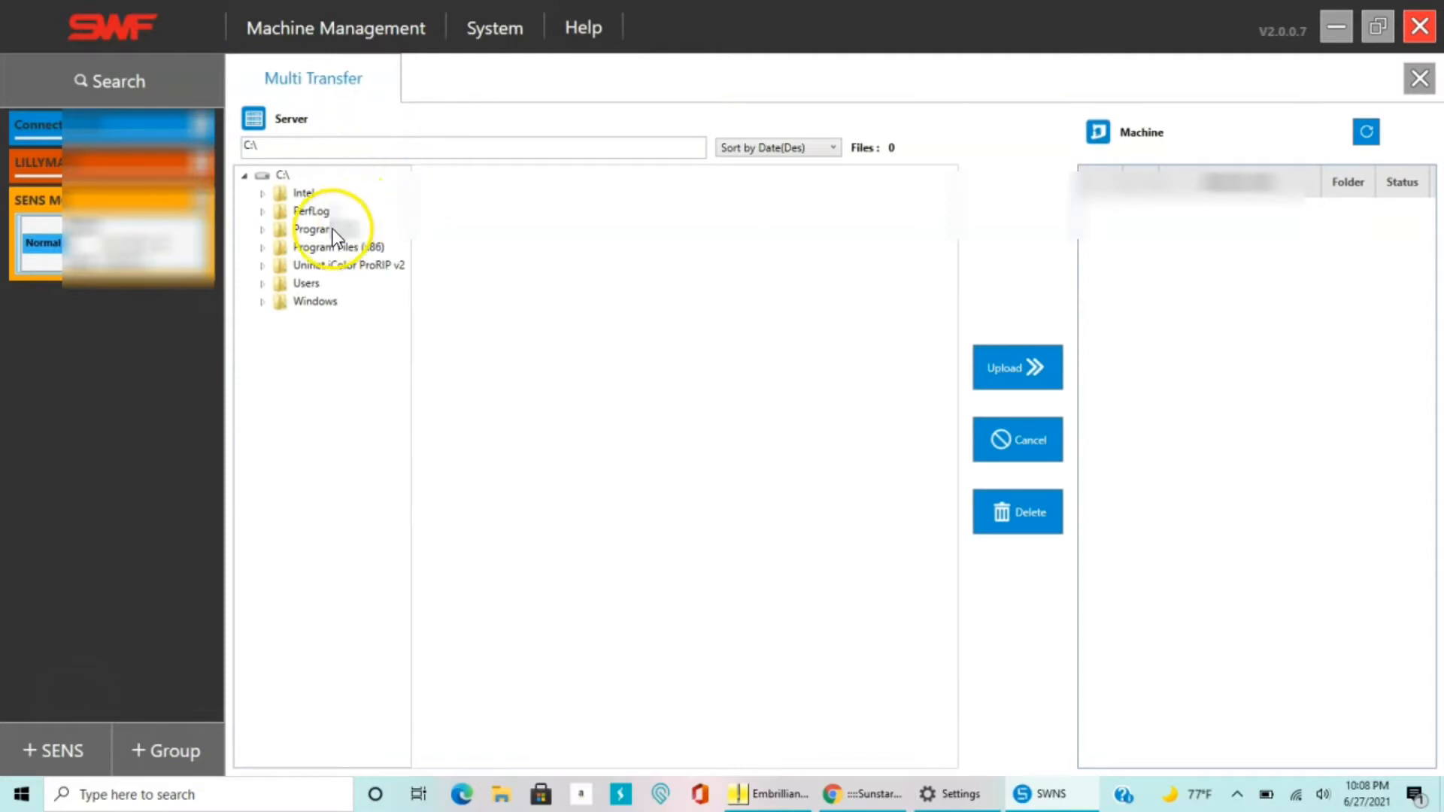
{"action": "left_click", "coordinate": [311, 228]}
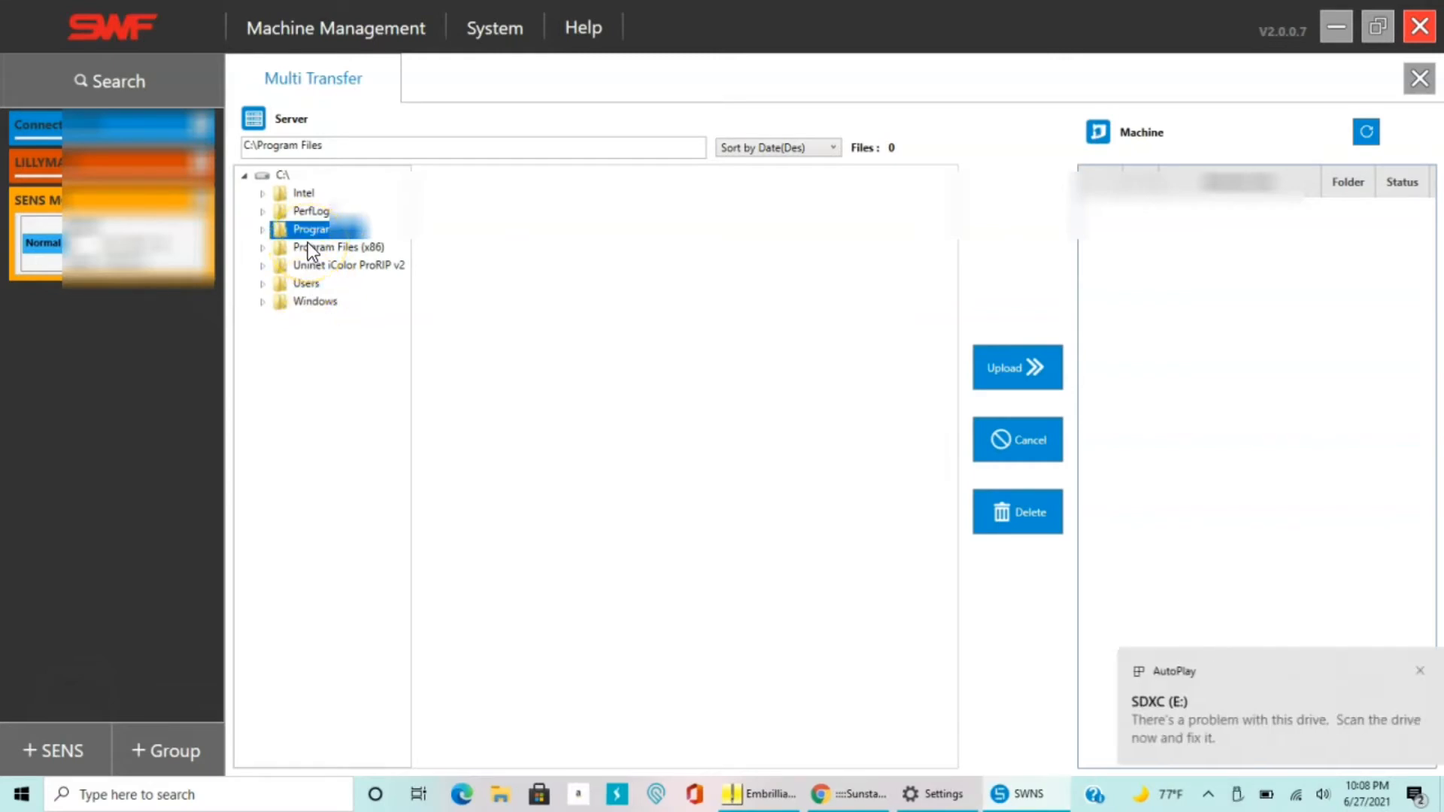
{"action": "mouse_move", "coordinate": [343, 282]}
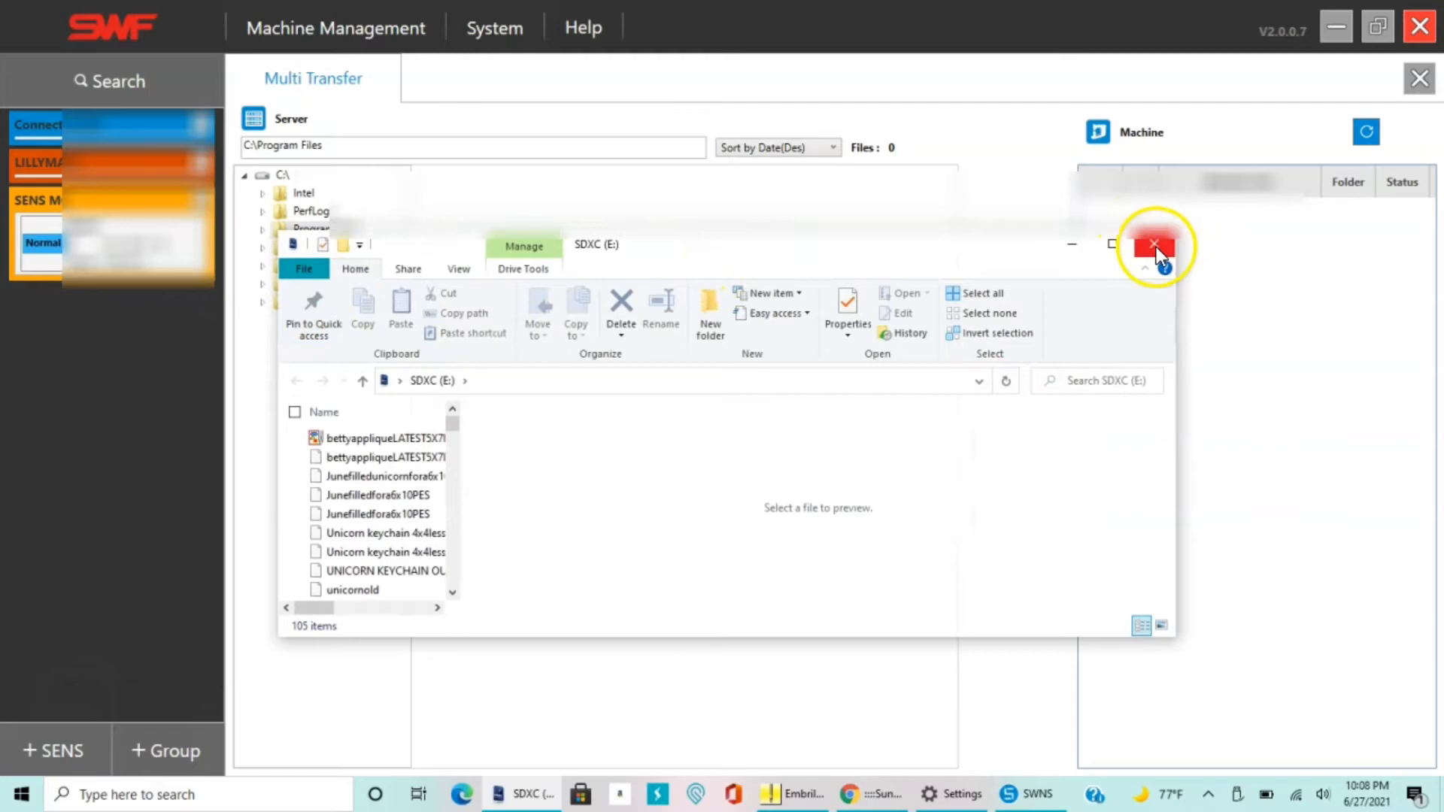
{"action": "left_click", "coordinate": [1153, 243]}
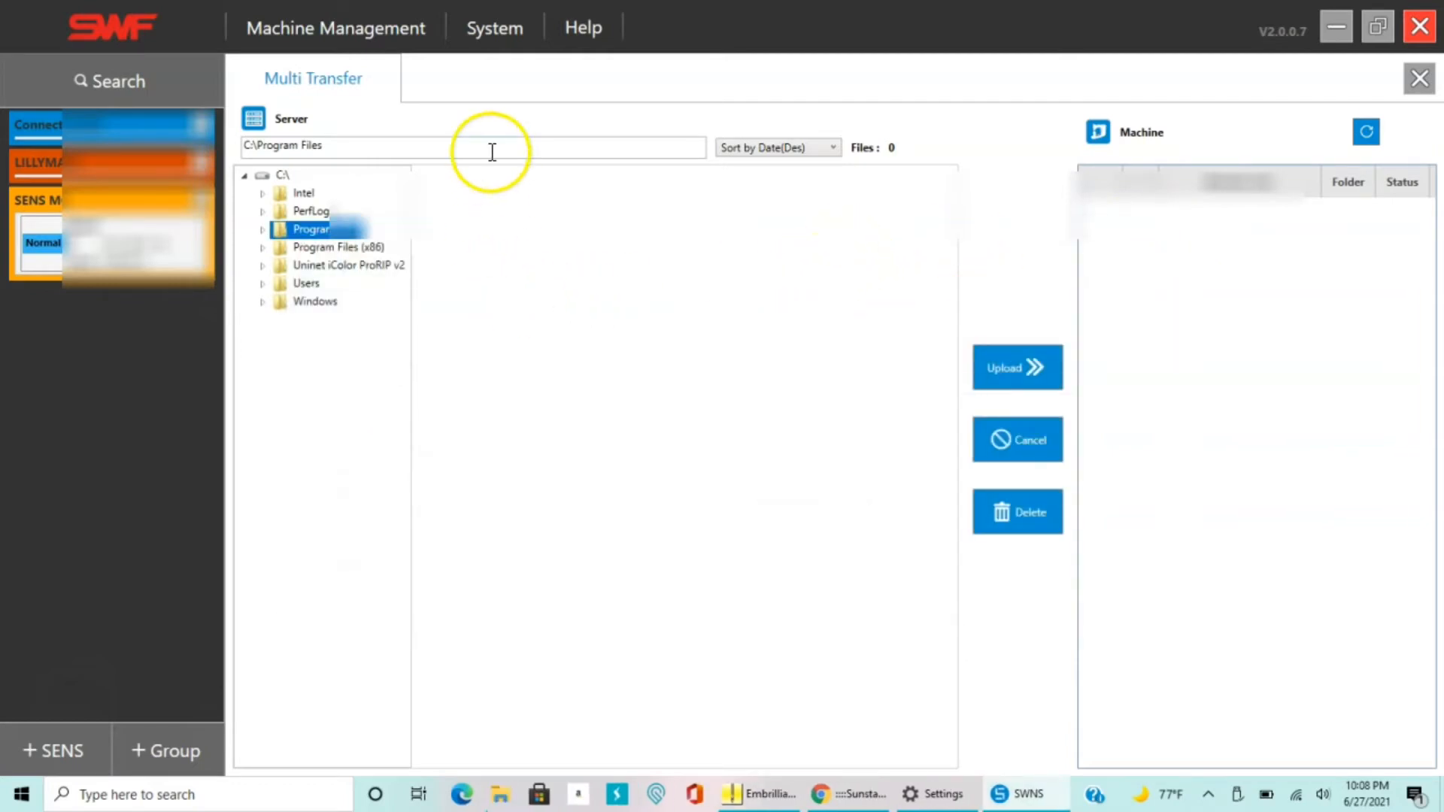
{"action": "left_click", "coordinate": [334, 27]}
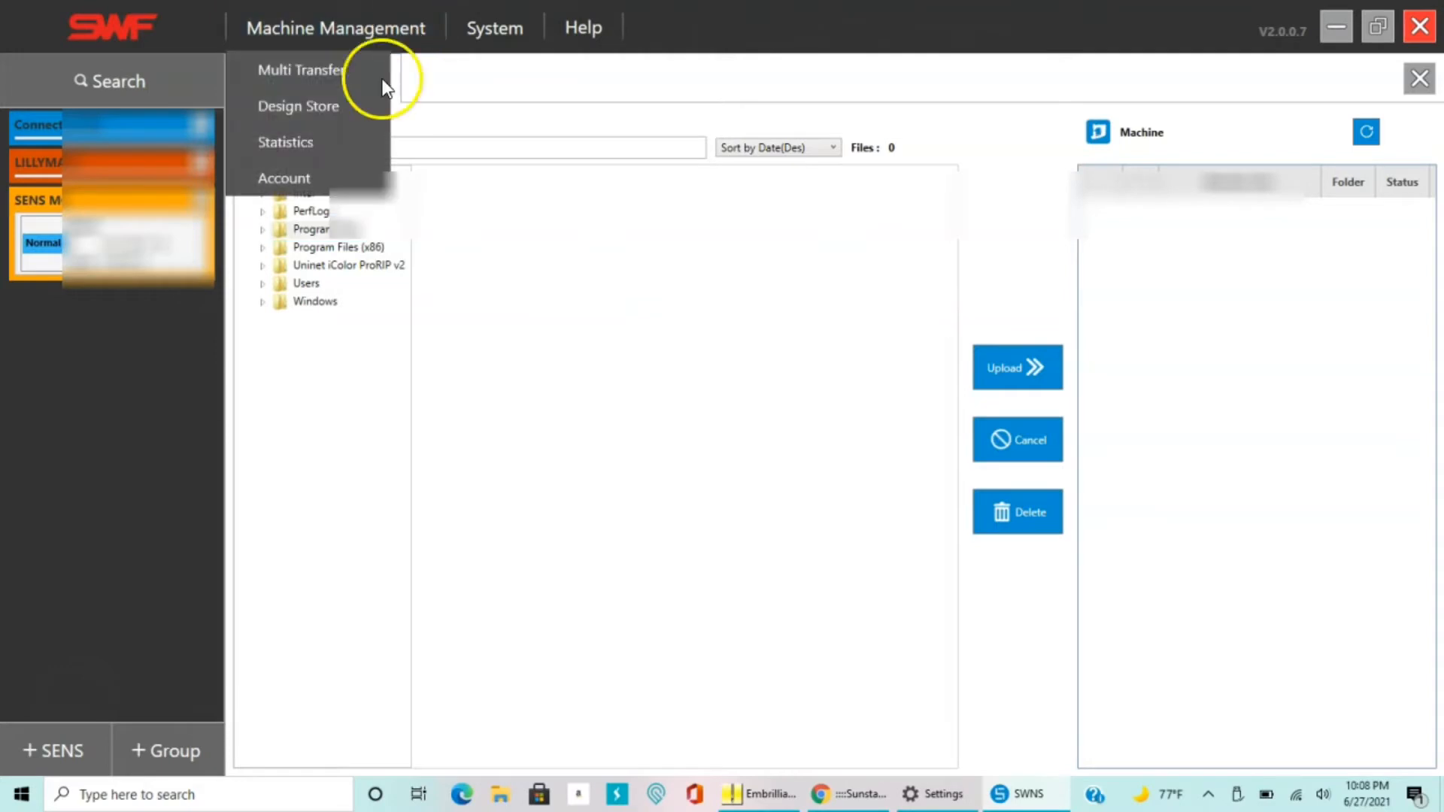
{"action": "left_click", "coordinate": [300, 69]}
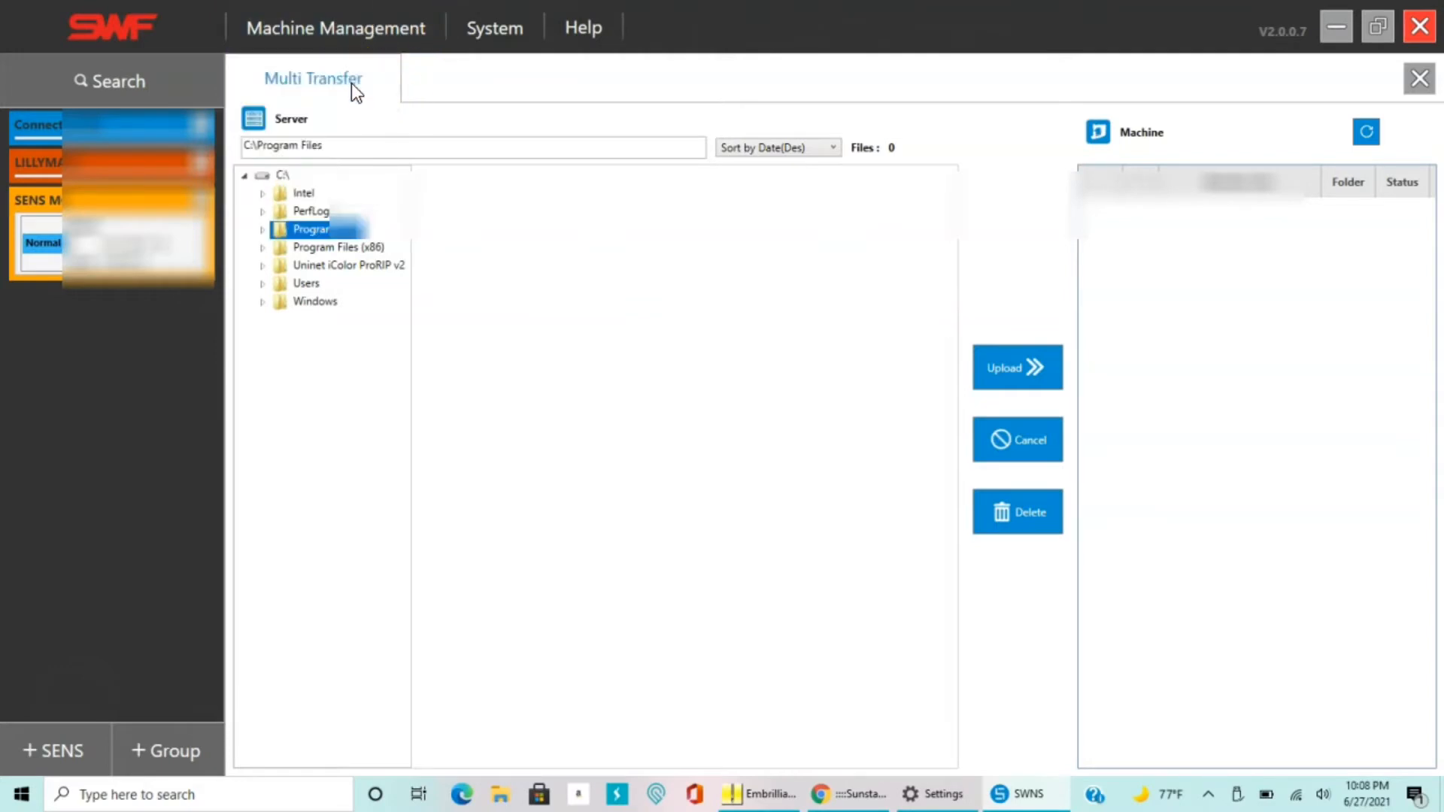
{"action": "mouse_move", "coordinate": [1045, 196]}
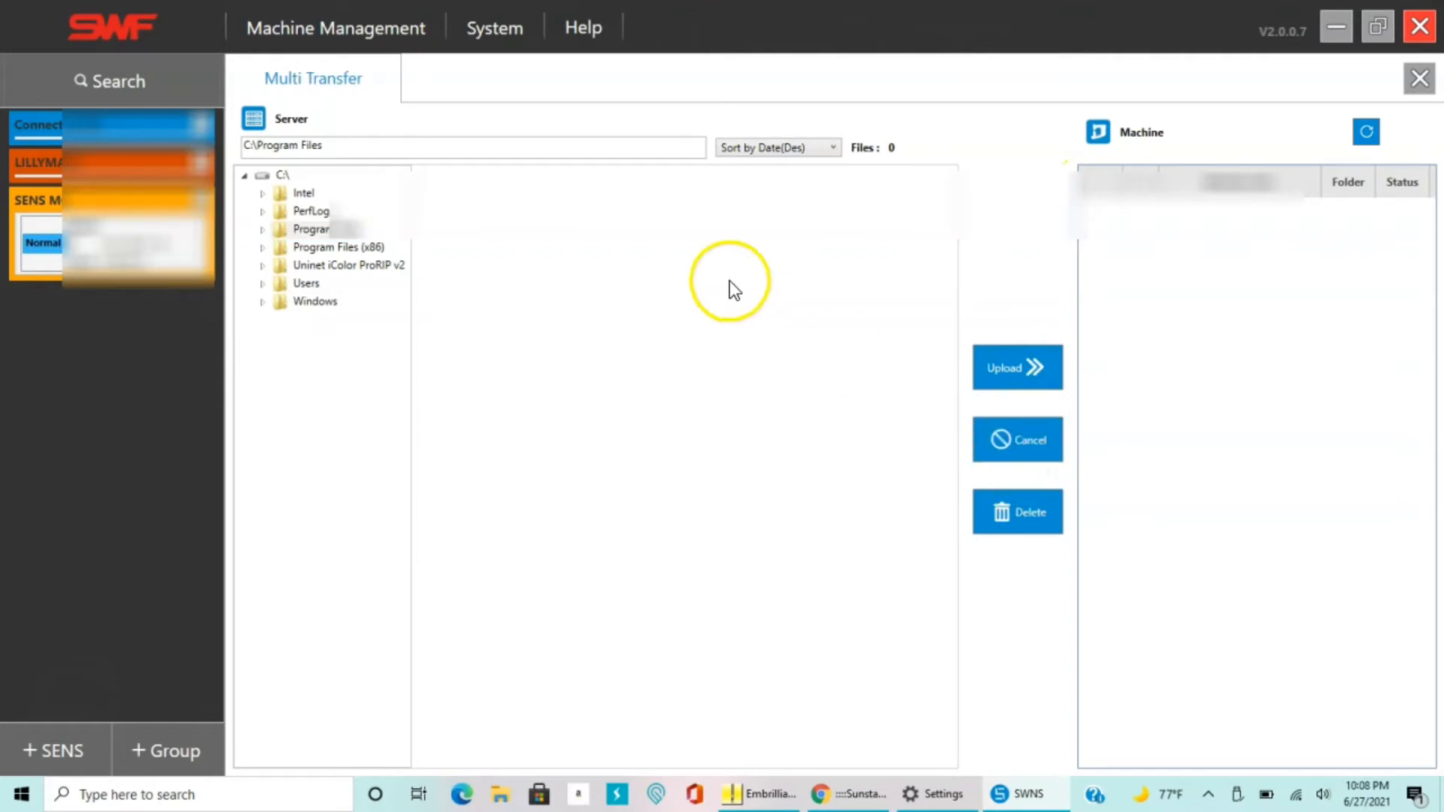
{"action": "mouse_move", "coordinate": [507, 120]}
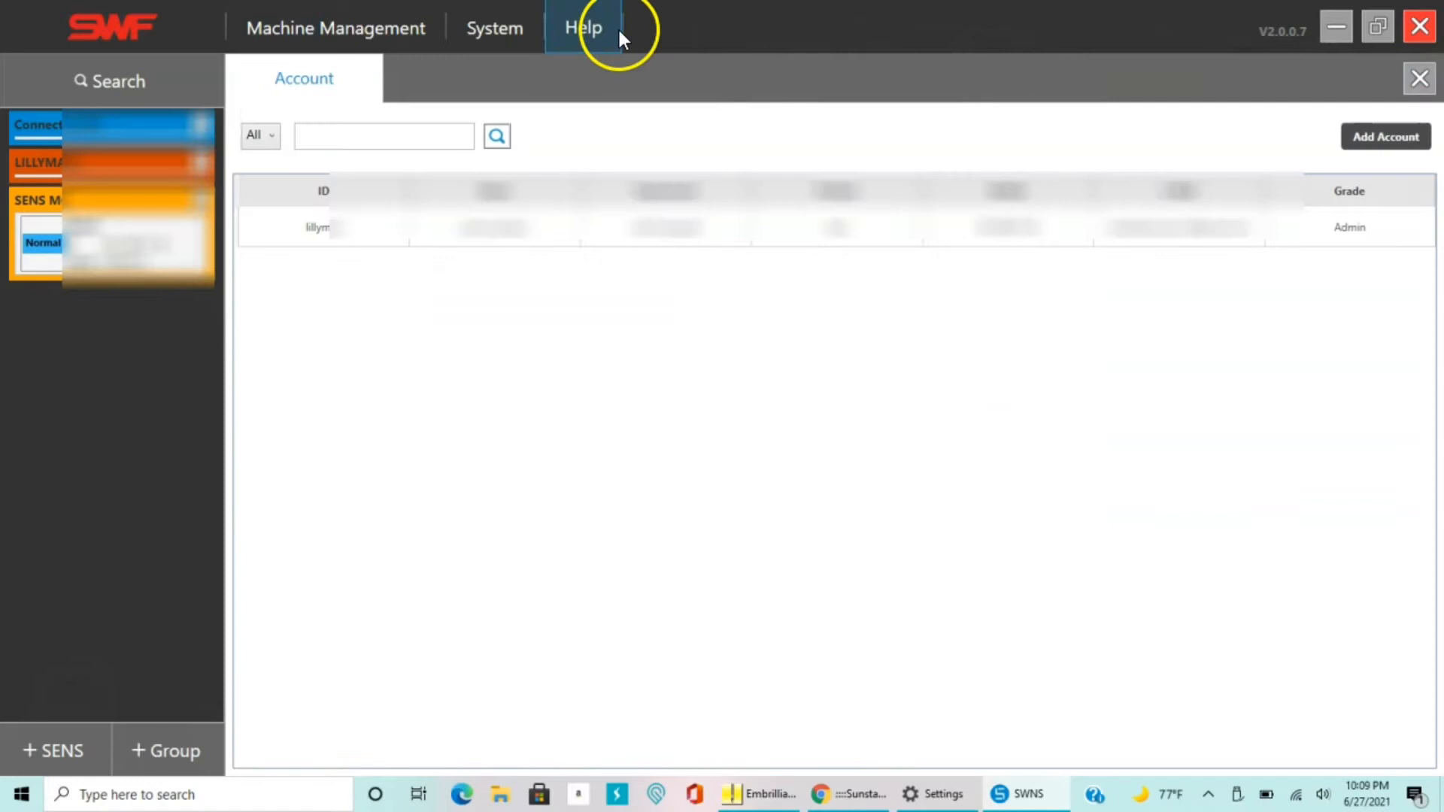
Switch to the Multi Transfer view and locate the design folders in the server tree.
{"action": "left_click", "coordinate": [333, 27]}
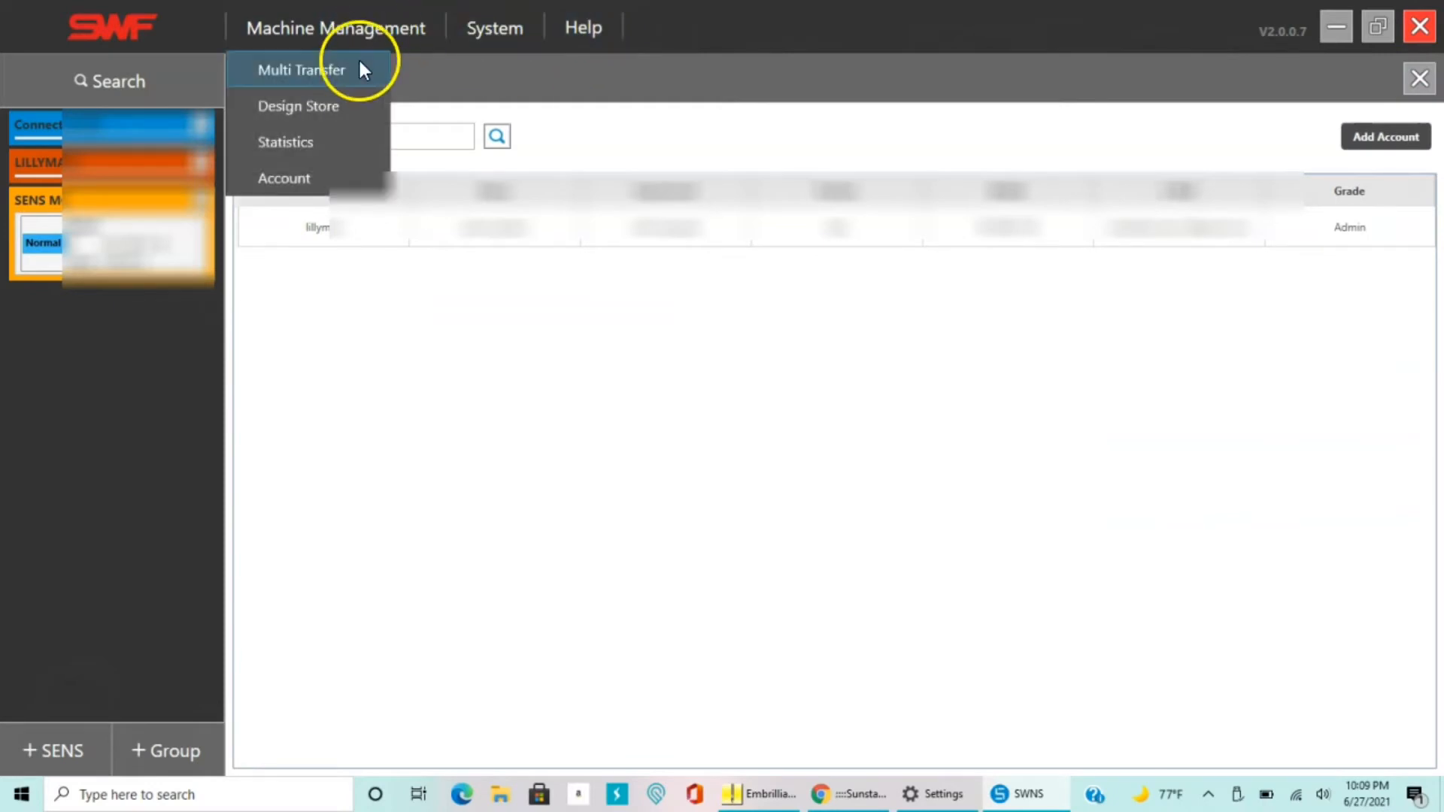
{"action": "left_click", "coordinate": [303, 71]}
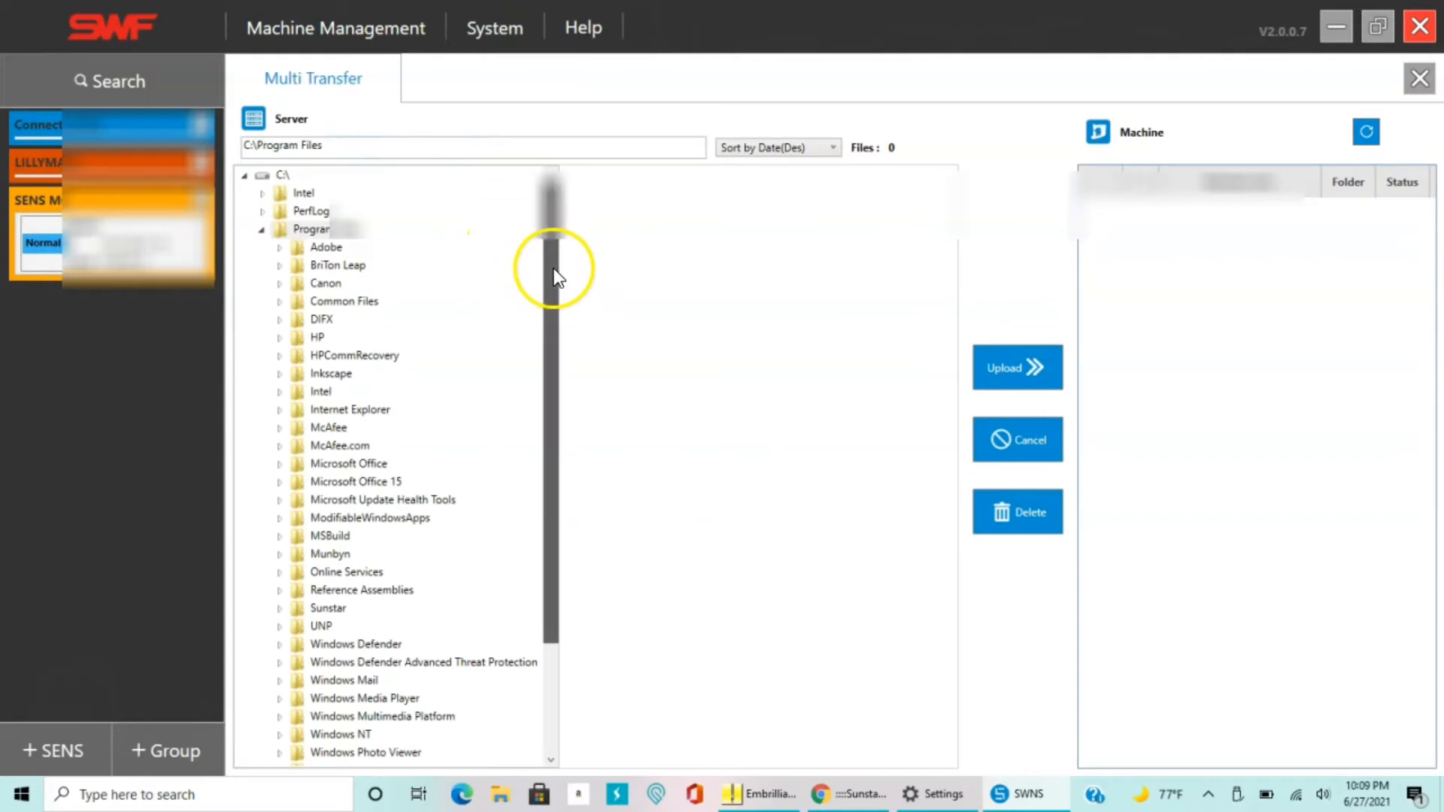
{"action": "scroll", "scroll_direction": "down", "scroll_amount": 3}
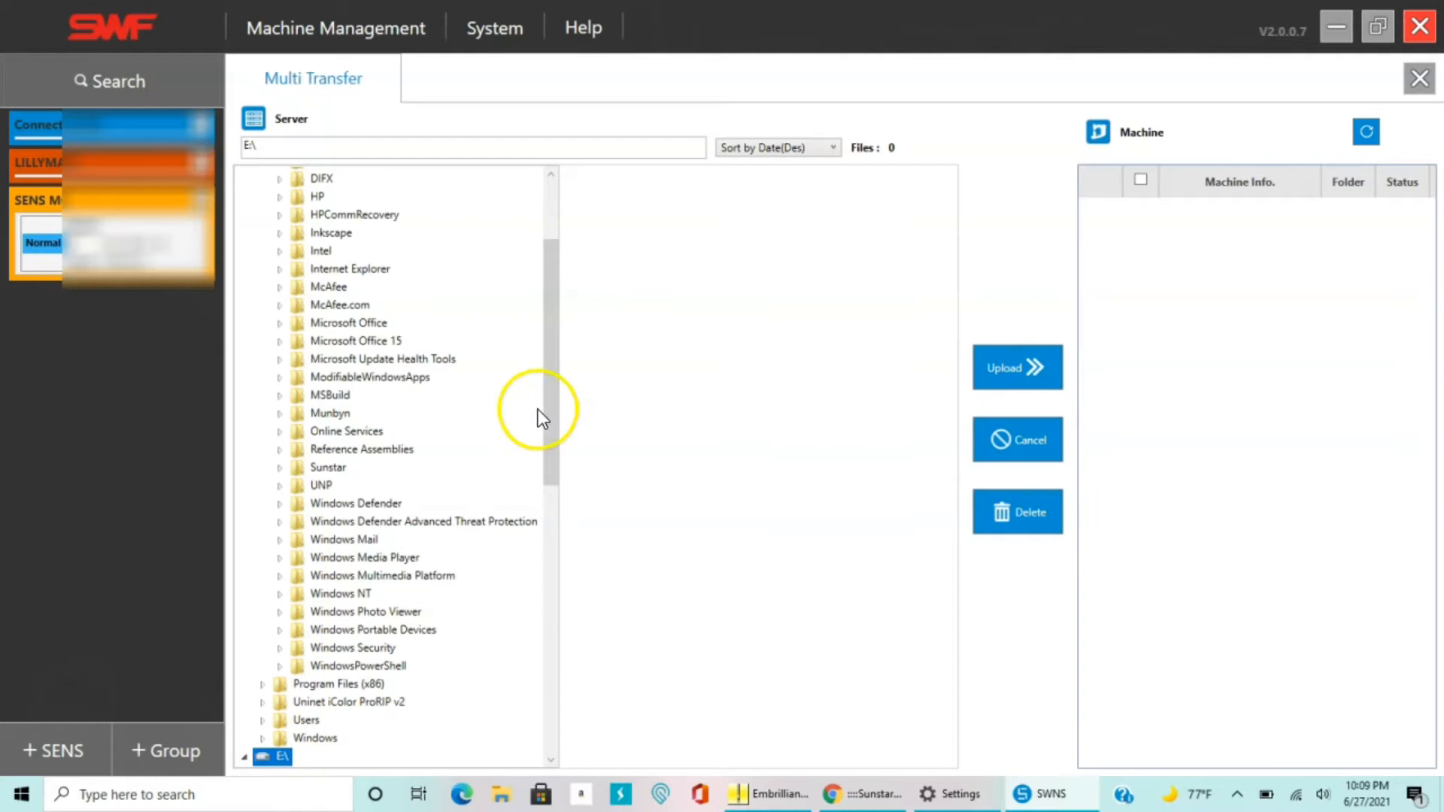
{"action": "scroll", "scroll_direction": "down", "scroll_amount": 3}
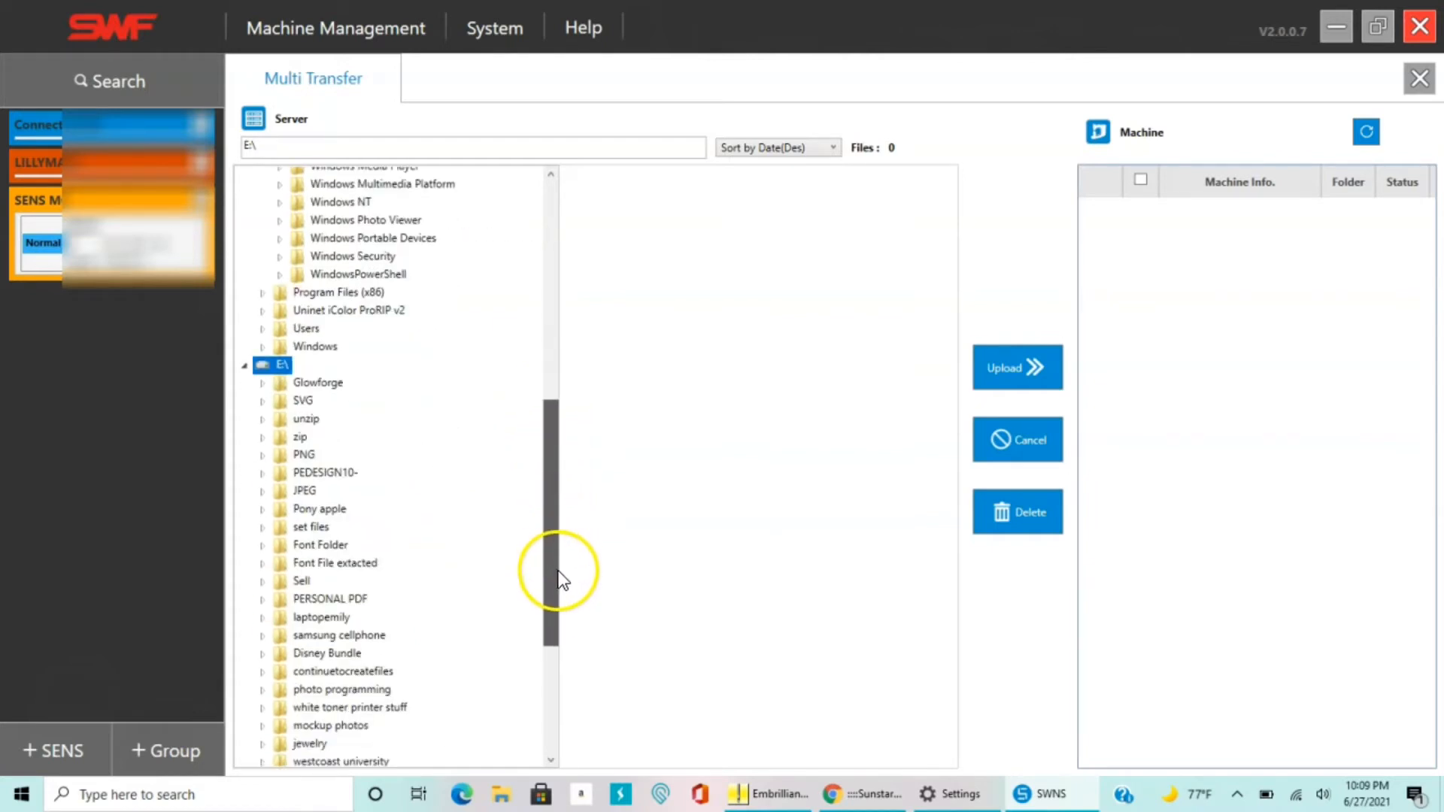
{"action": "scroll", "scroll_direction": "down", "scroll_amount": 3}
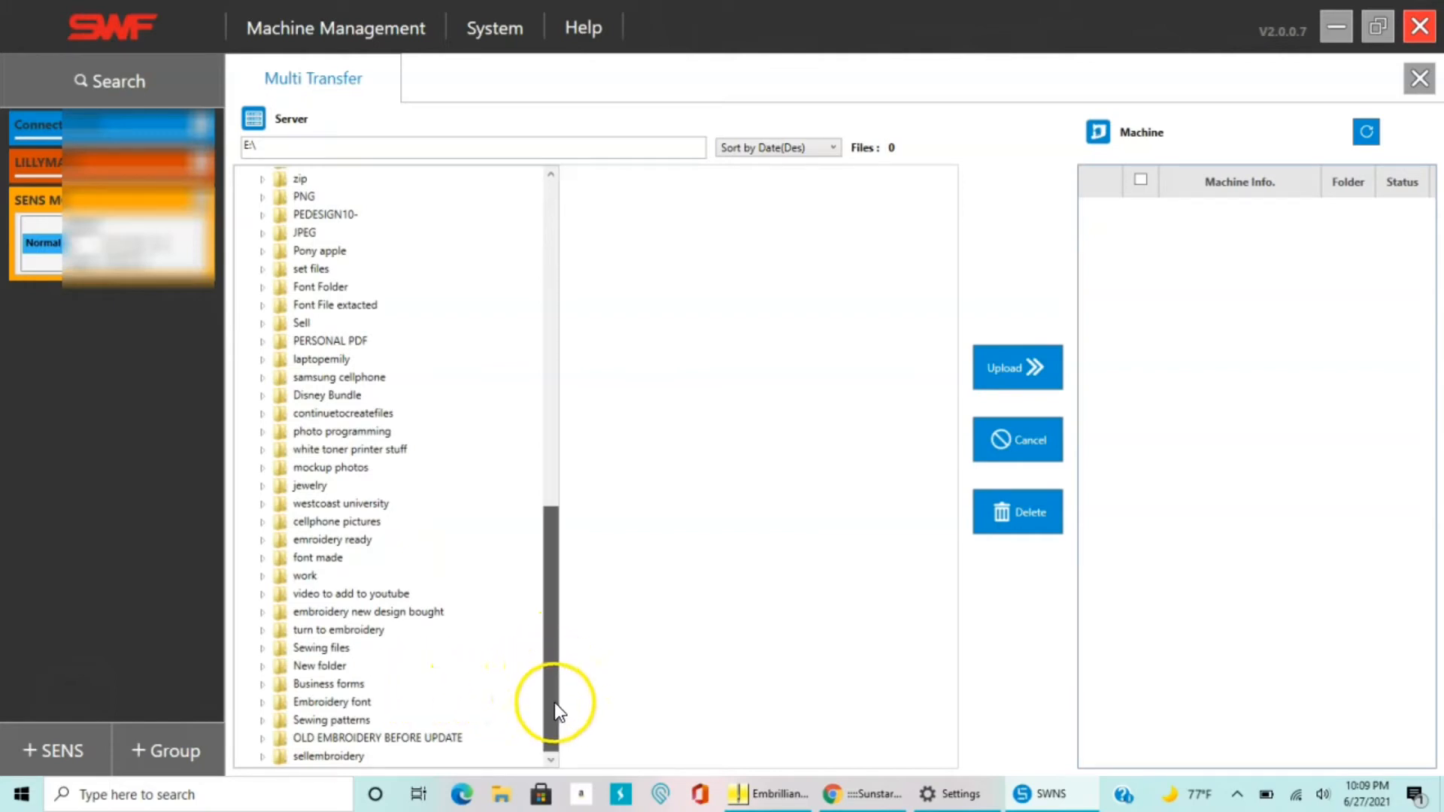
{"action": "left_click", "coordinate": [326, 757]}
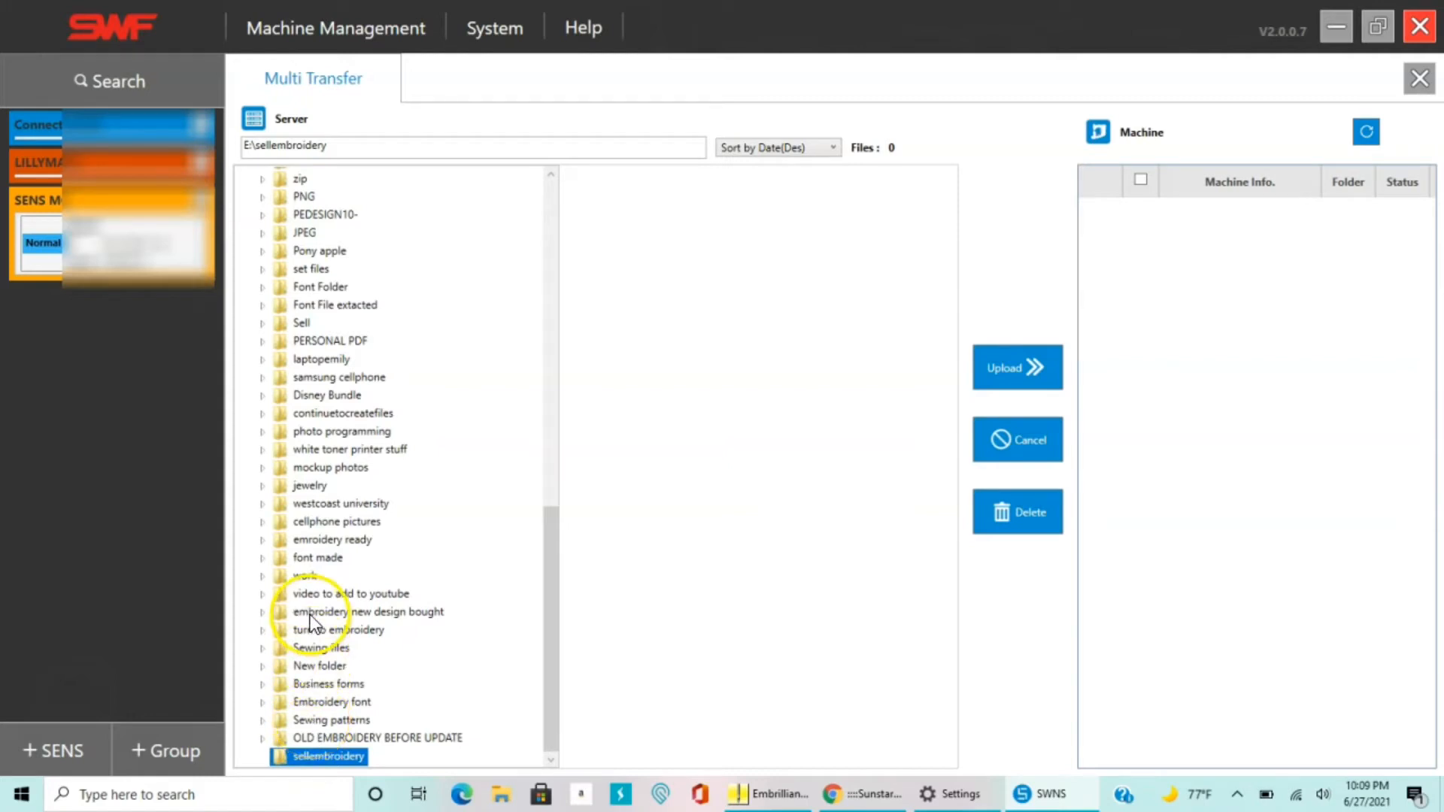
Browse into 'embroidery new design bought' and list the emroidery ready folder's outline.dst.
{"action": "double_click", "coordinate": [367, 612]}
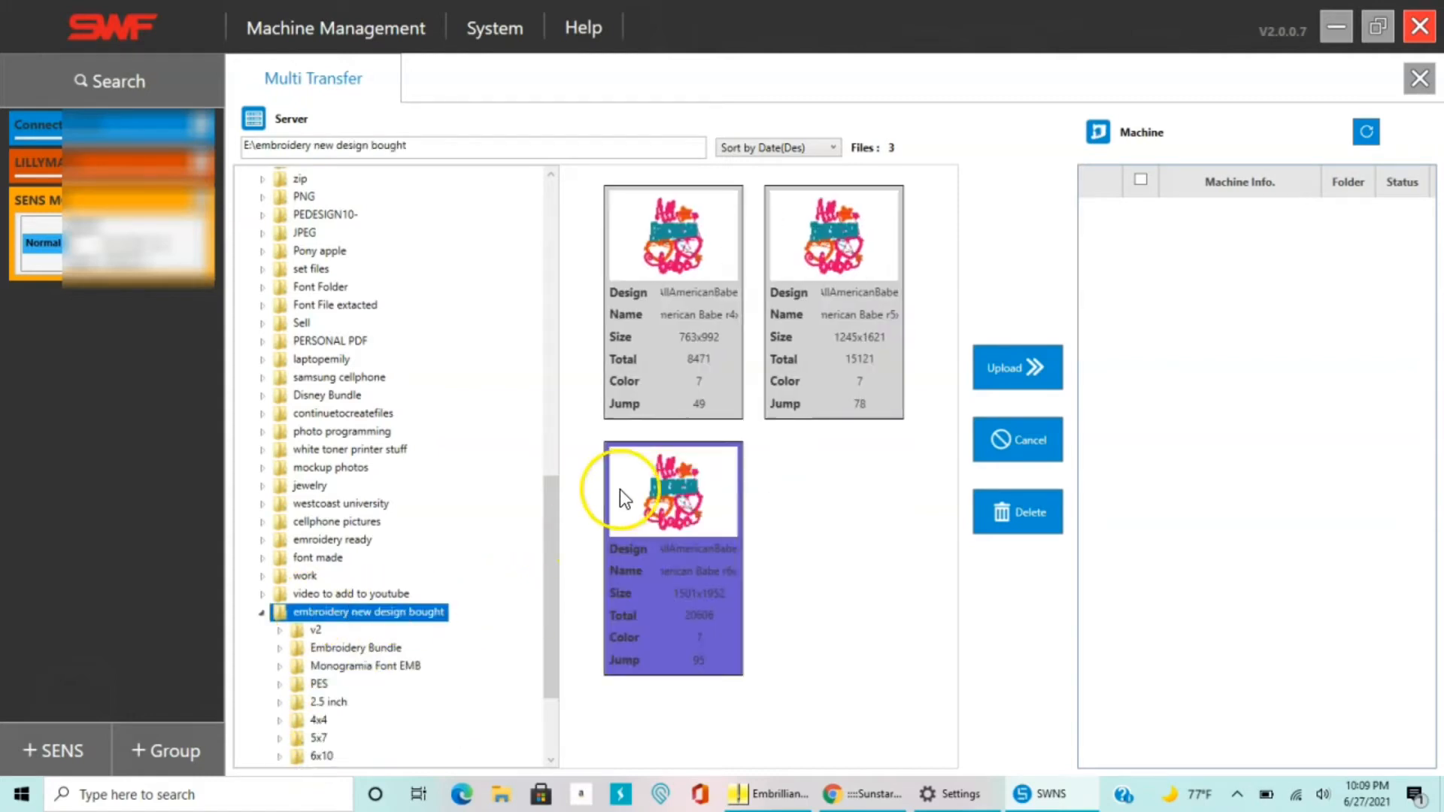
{"action": "left_click", "coordinate": [672, 235]}
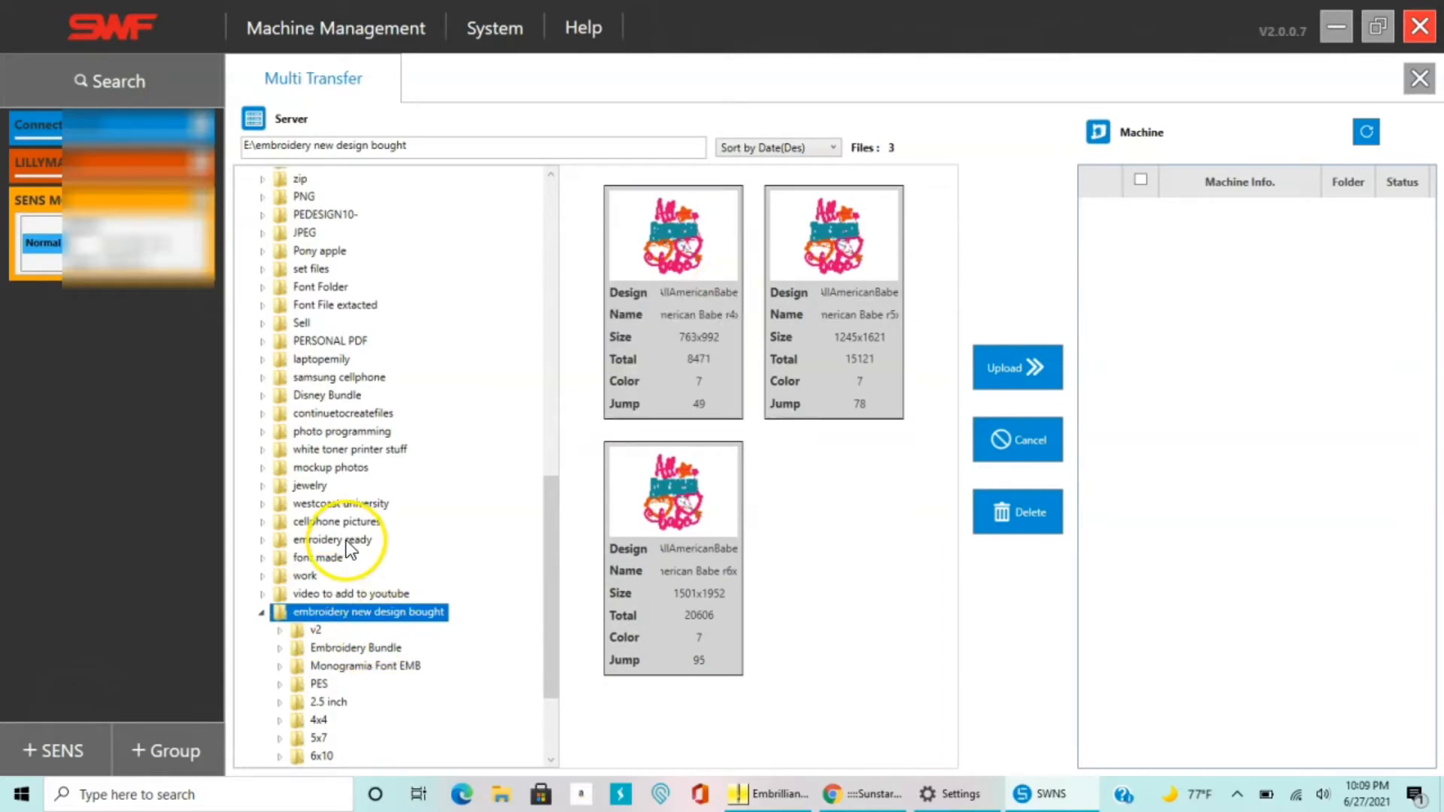
{"action": "left_click", "coordinate": [336, 539]}
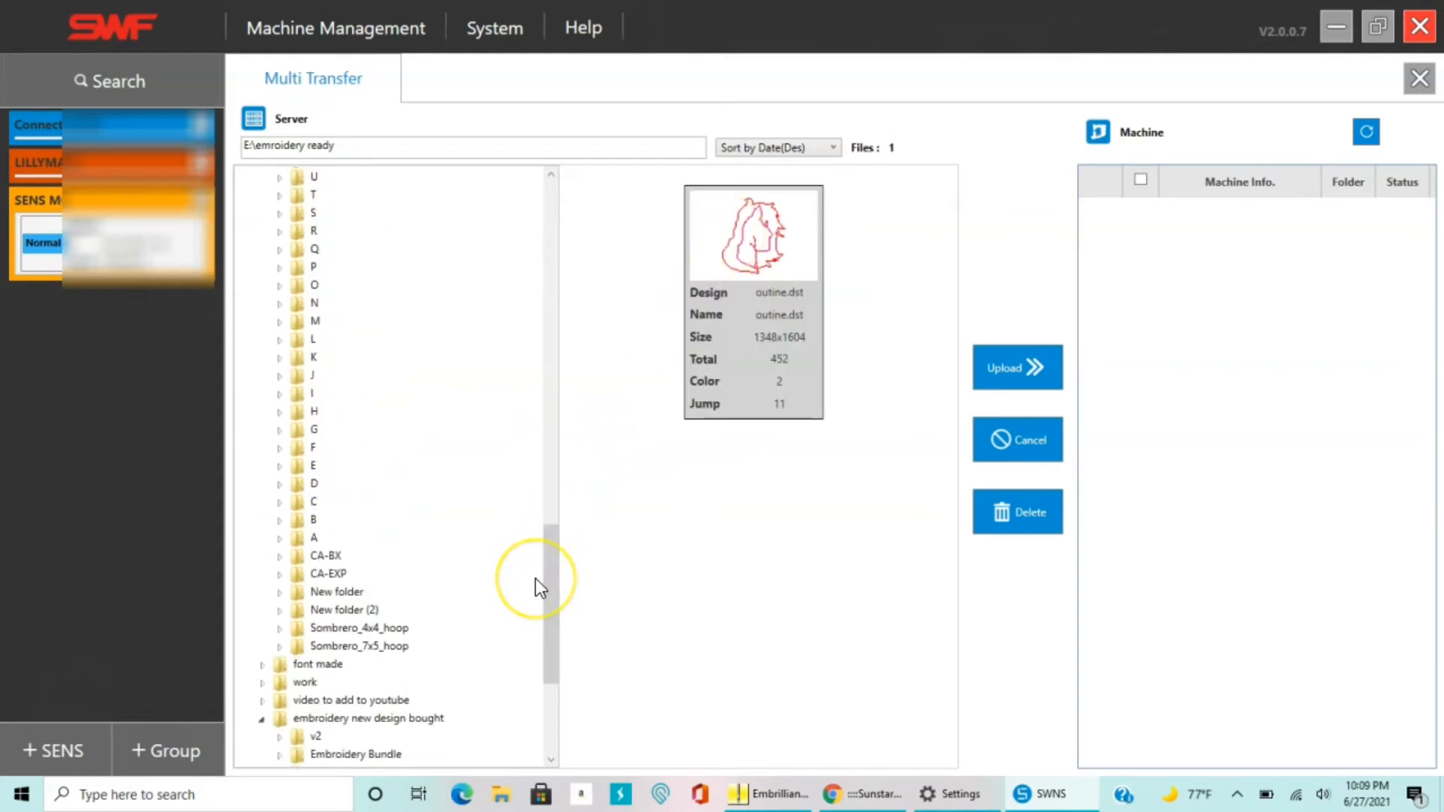
Preview the Sombrero_4x4_hoop design, then the Sombrero_7x5_hoop Fiesta design (1282x1036).
{"action": "left_click", "coordinate": [358, 628]}
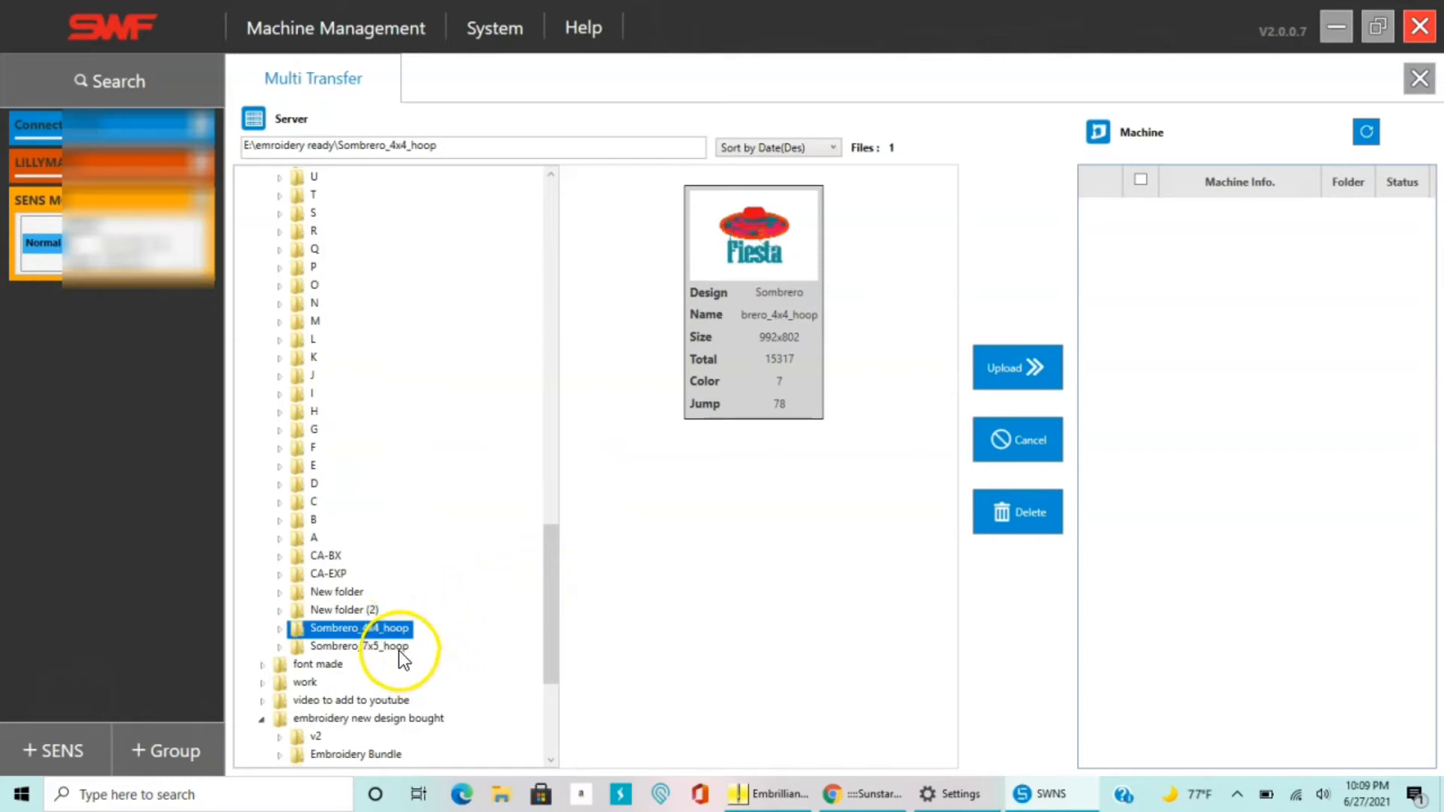
{"action": "left_click", "coordinate": [358, 645]}
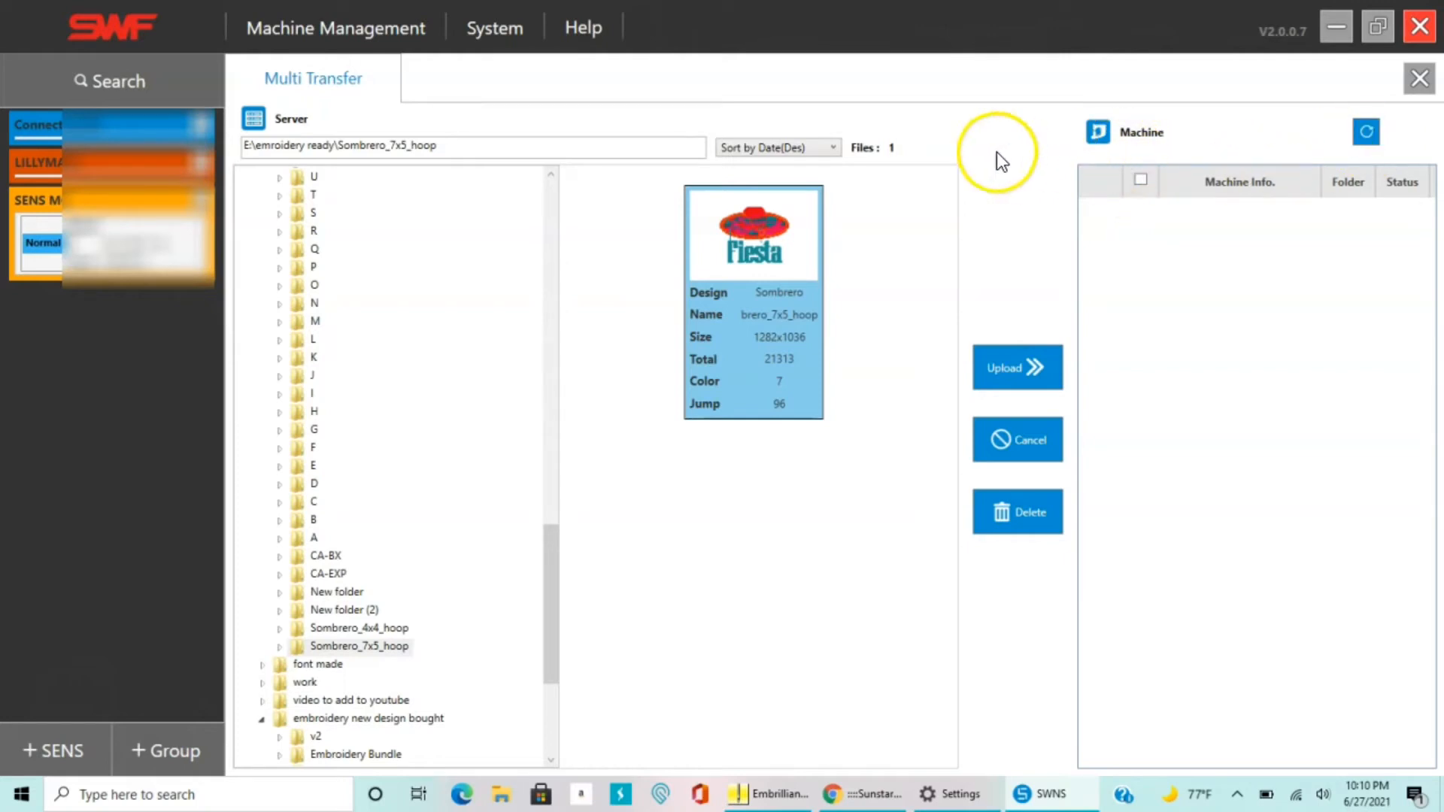
{"action": "mouse_move", "coordinate": [200, 215]}
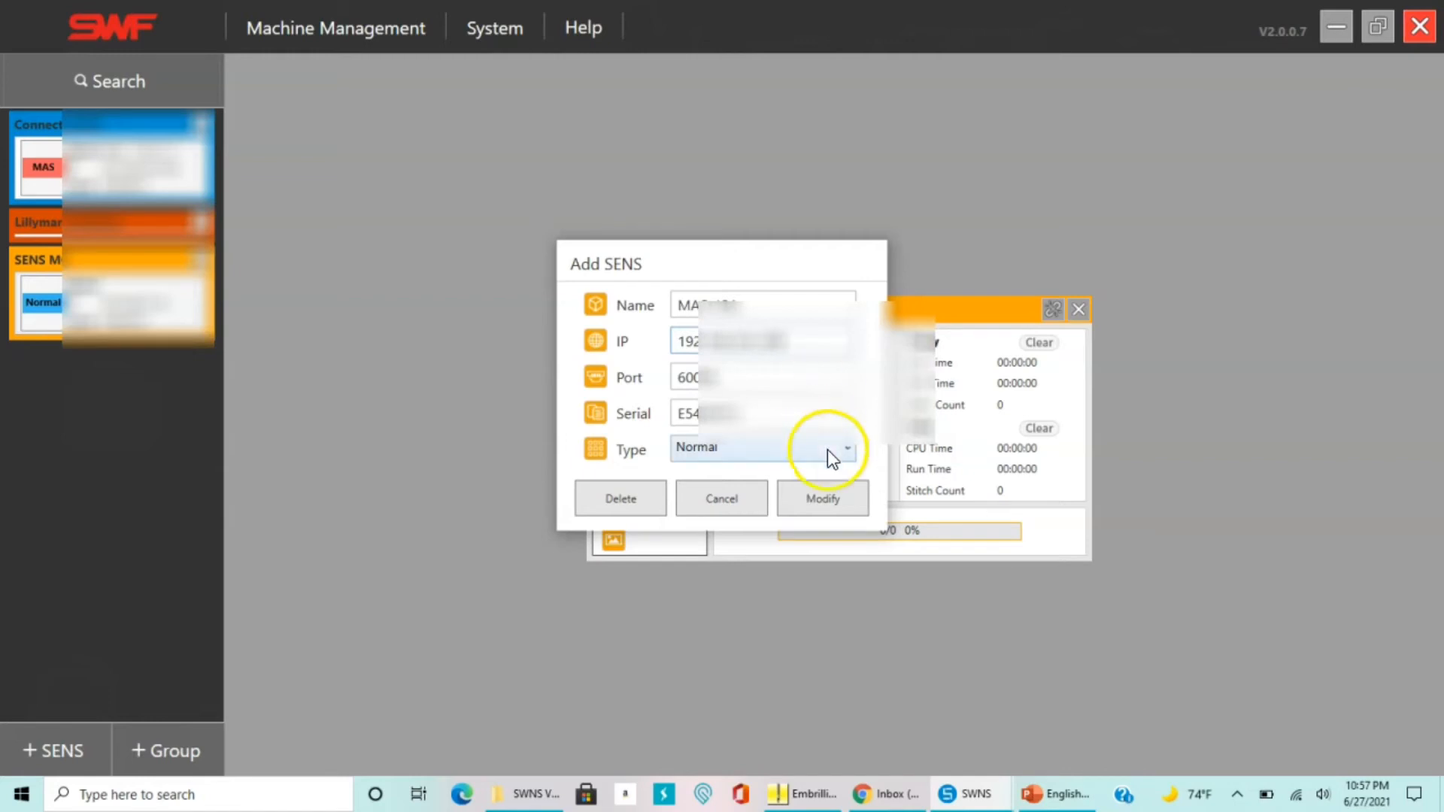
Save the MAS-T1201-21 machine details with Modify so its status window appears.
{"action": "left_click", "coordinate": [821, 497]}
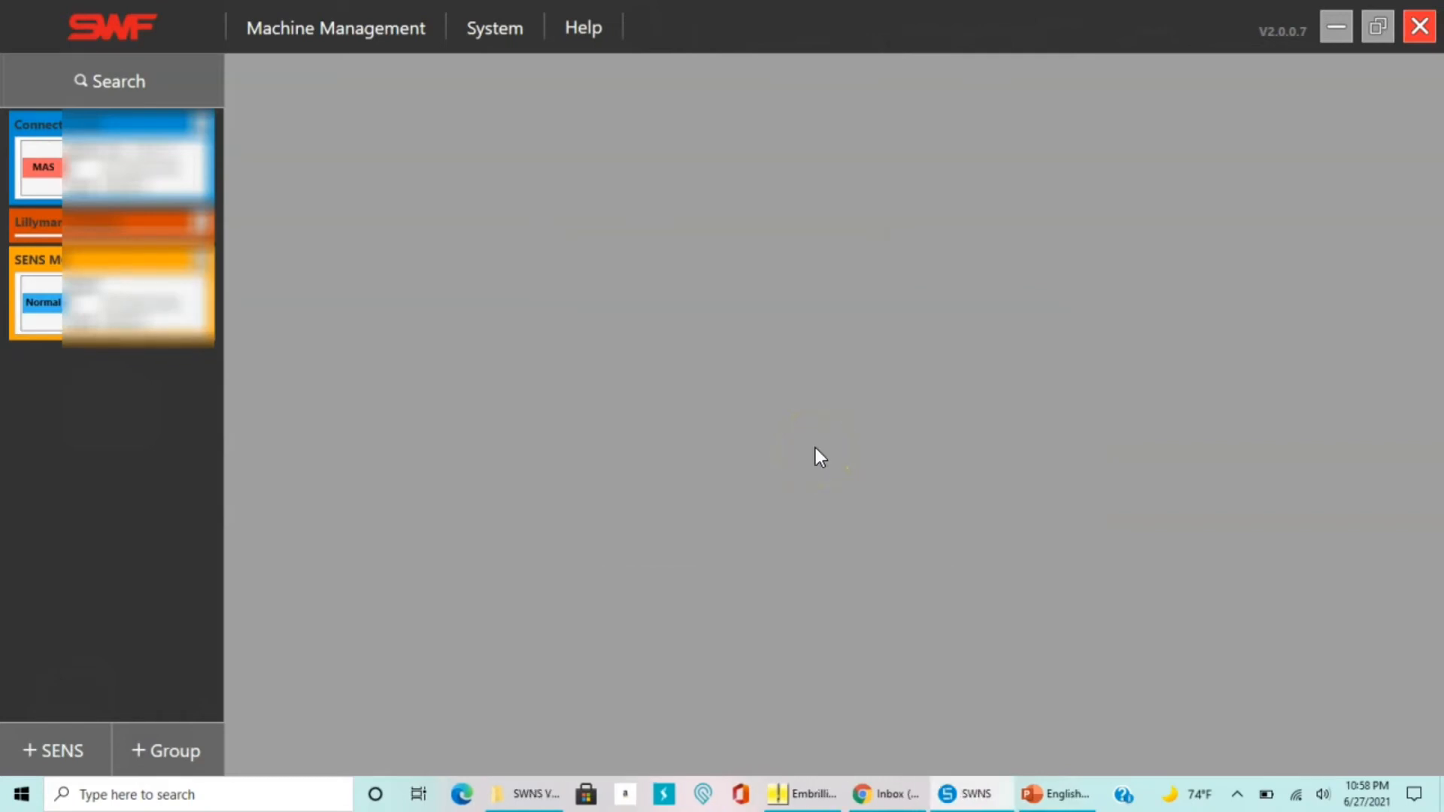
{"action": "left_click", "coordinate": [44, 167]}
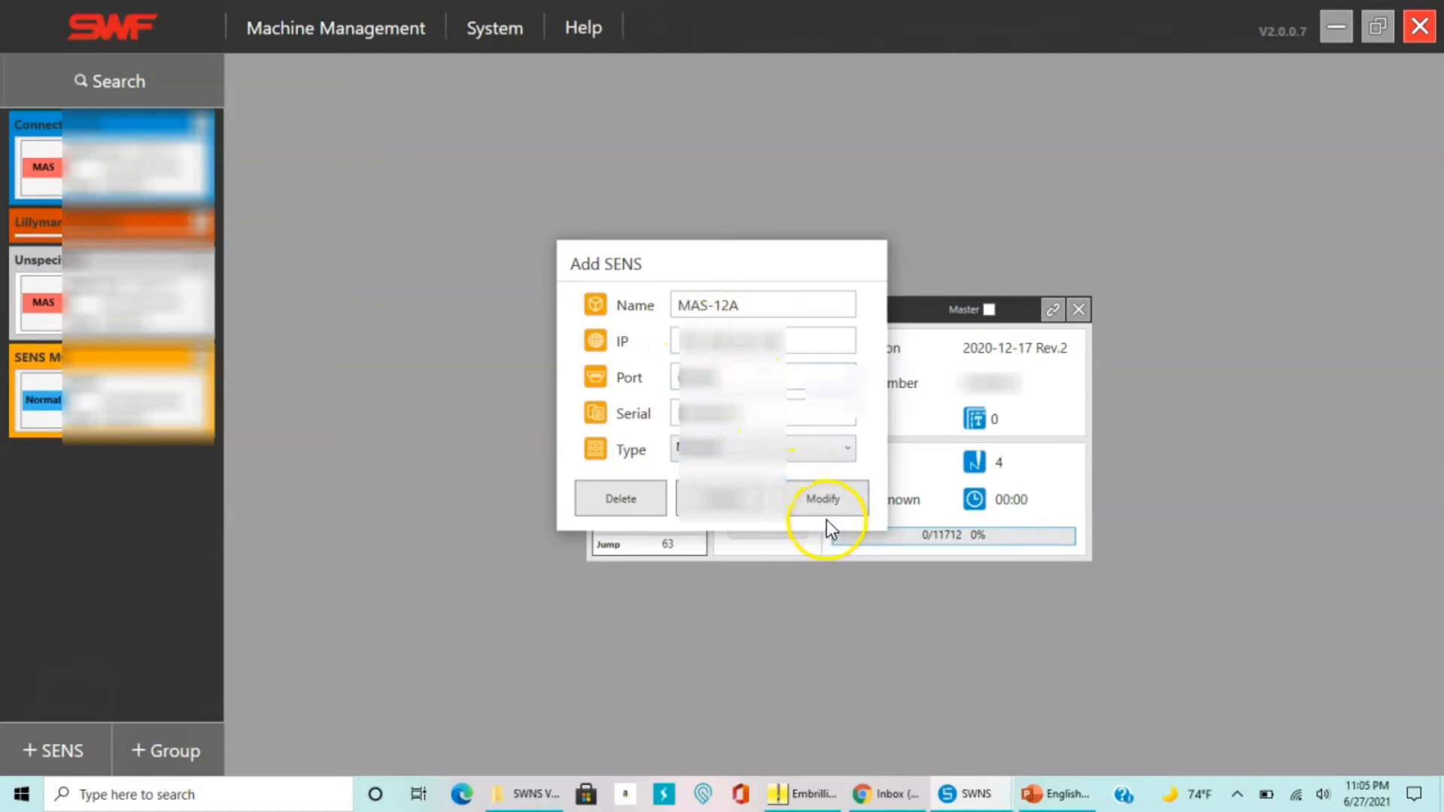
{"action": "left_click", "coordinate": [822, 498]}
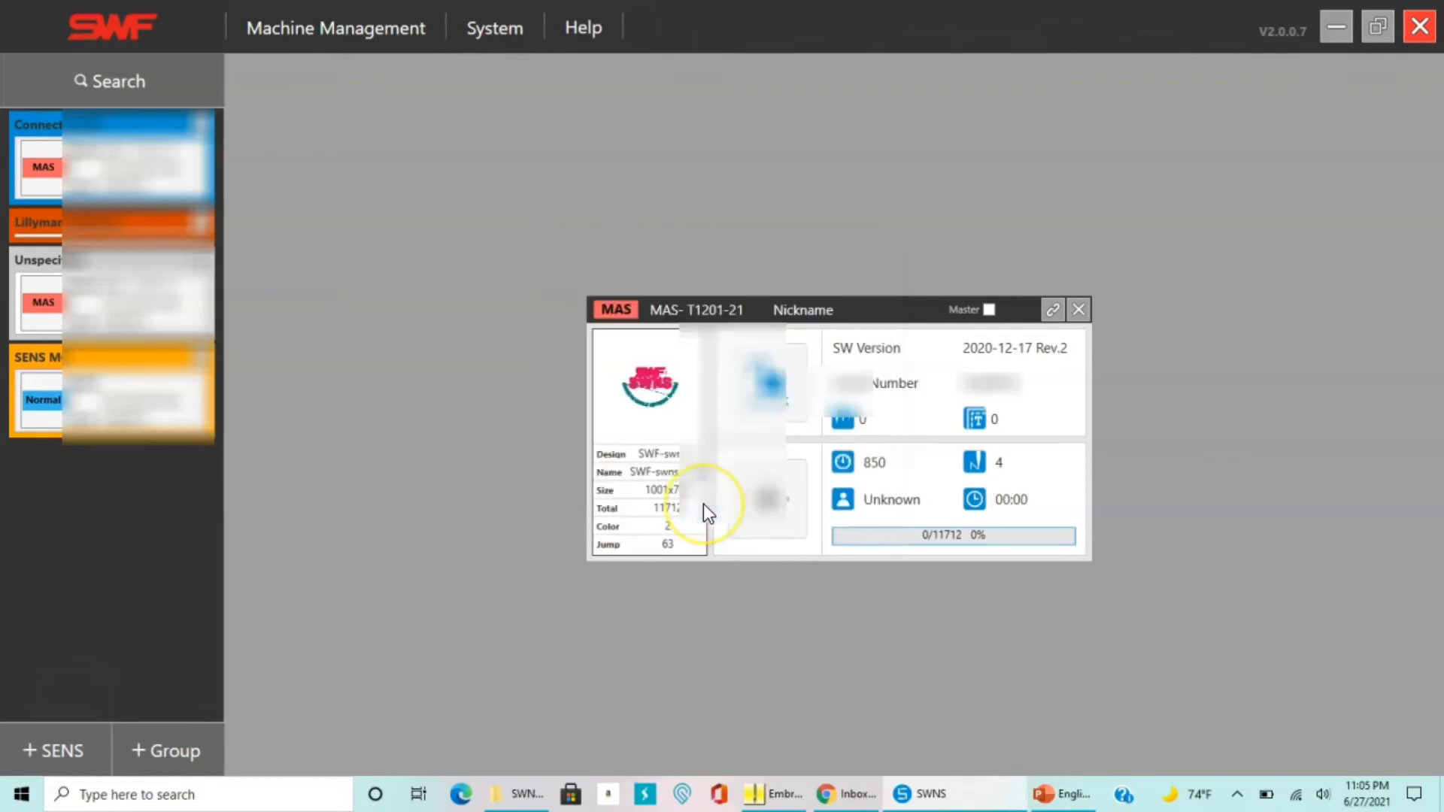
{"action": "mouse_move", "coordinate": [754, 448]}
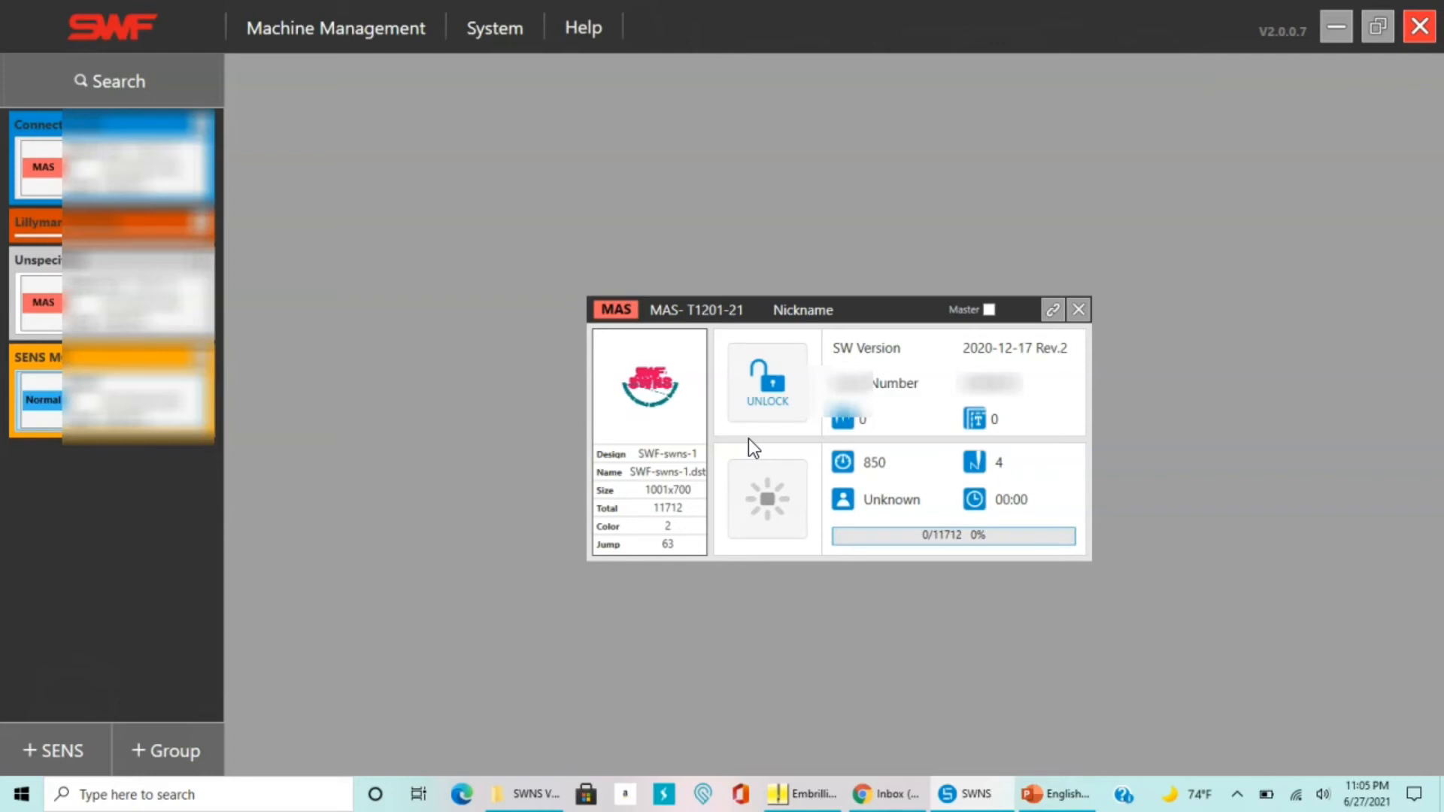
{"action": "mouse_move", "coordinate": [907, 451]}
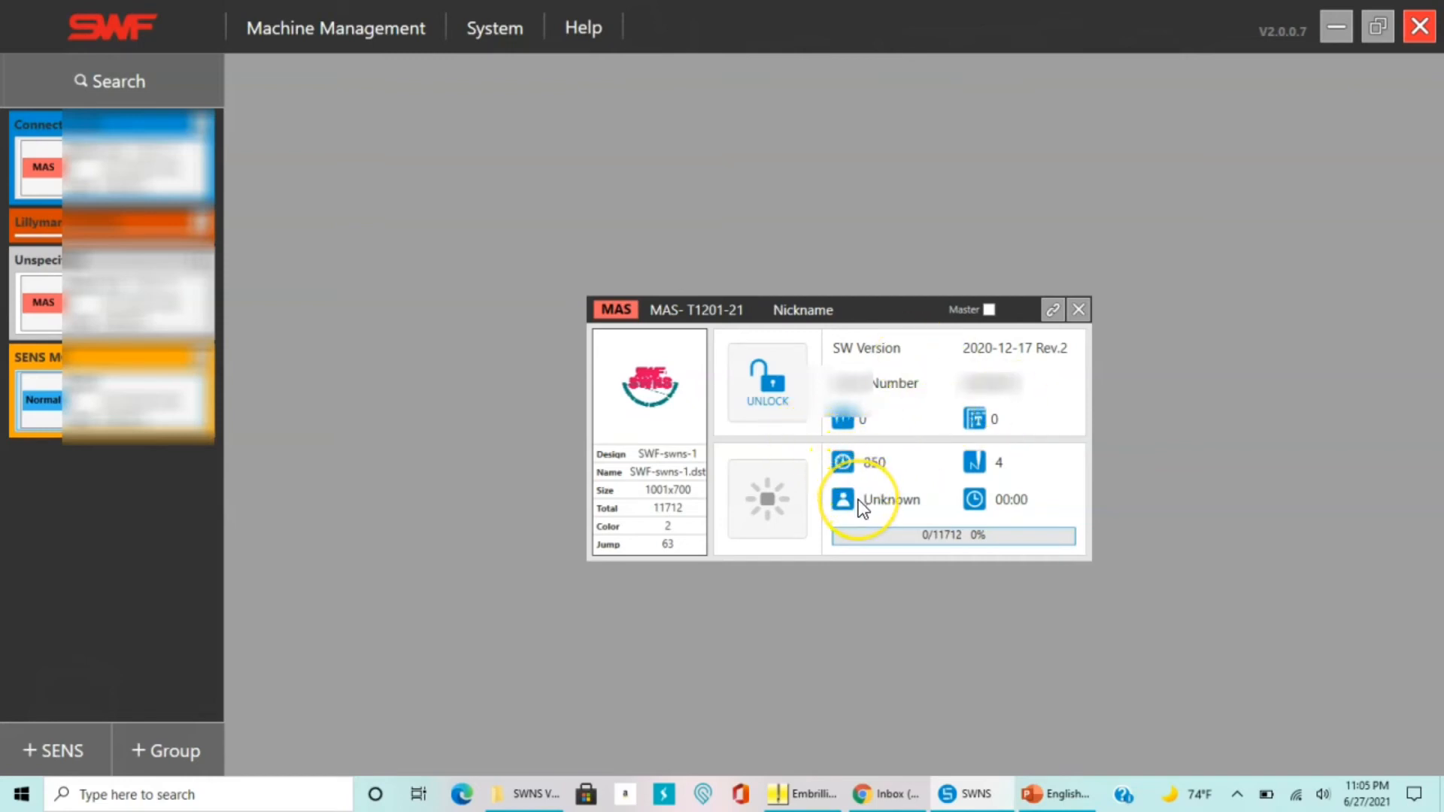
{"action": "mouse_move", "coordinate": [842, 500]}
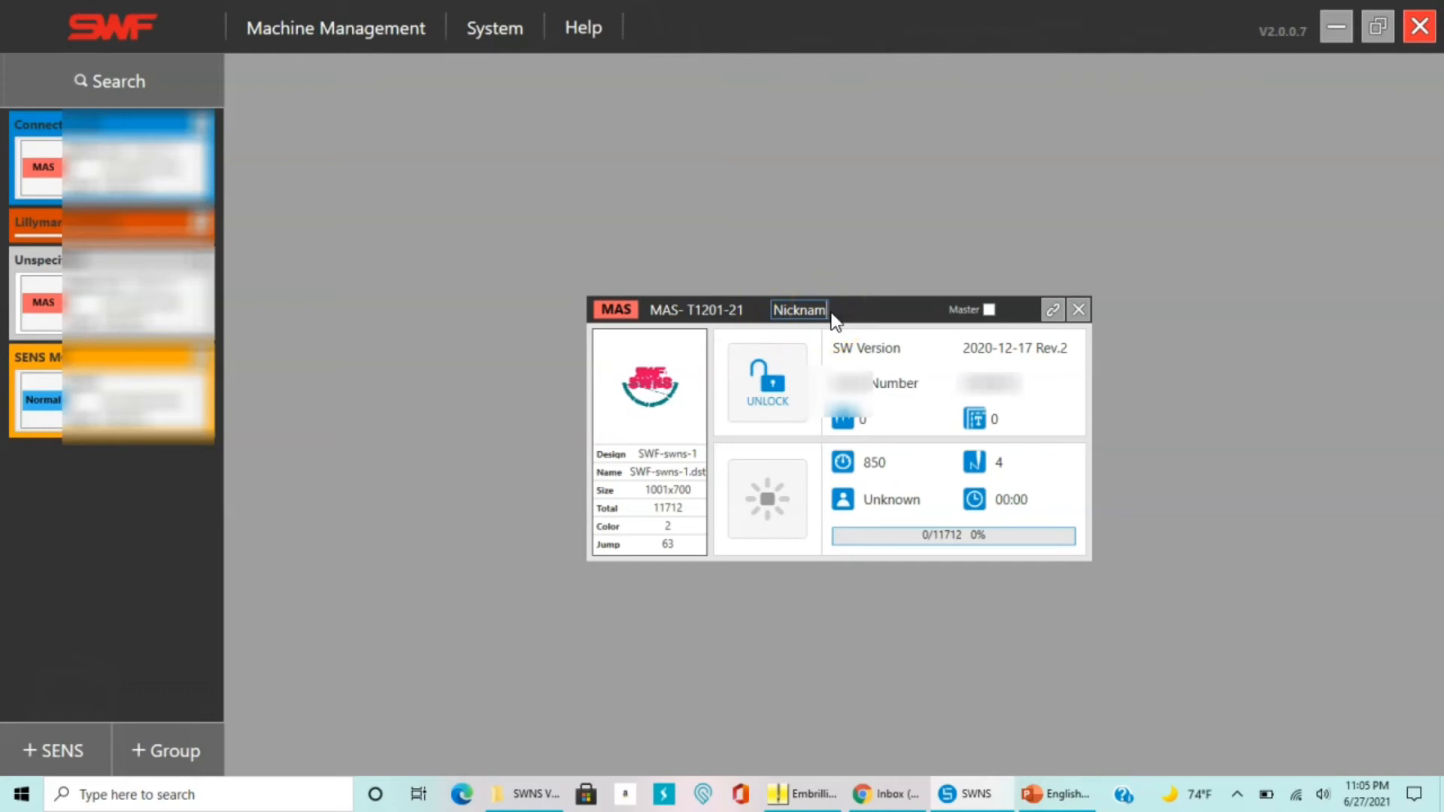
Give the machine a nickname beginning with 'lillymarti' in place of the placeholder.
{"action": "left_click", "coordinate": [797, 310]}
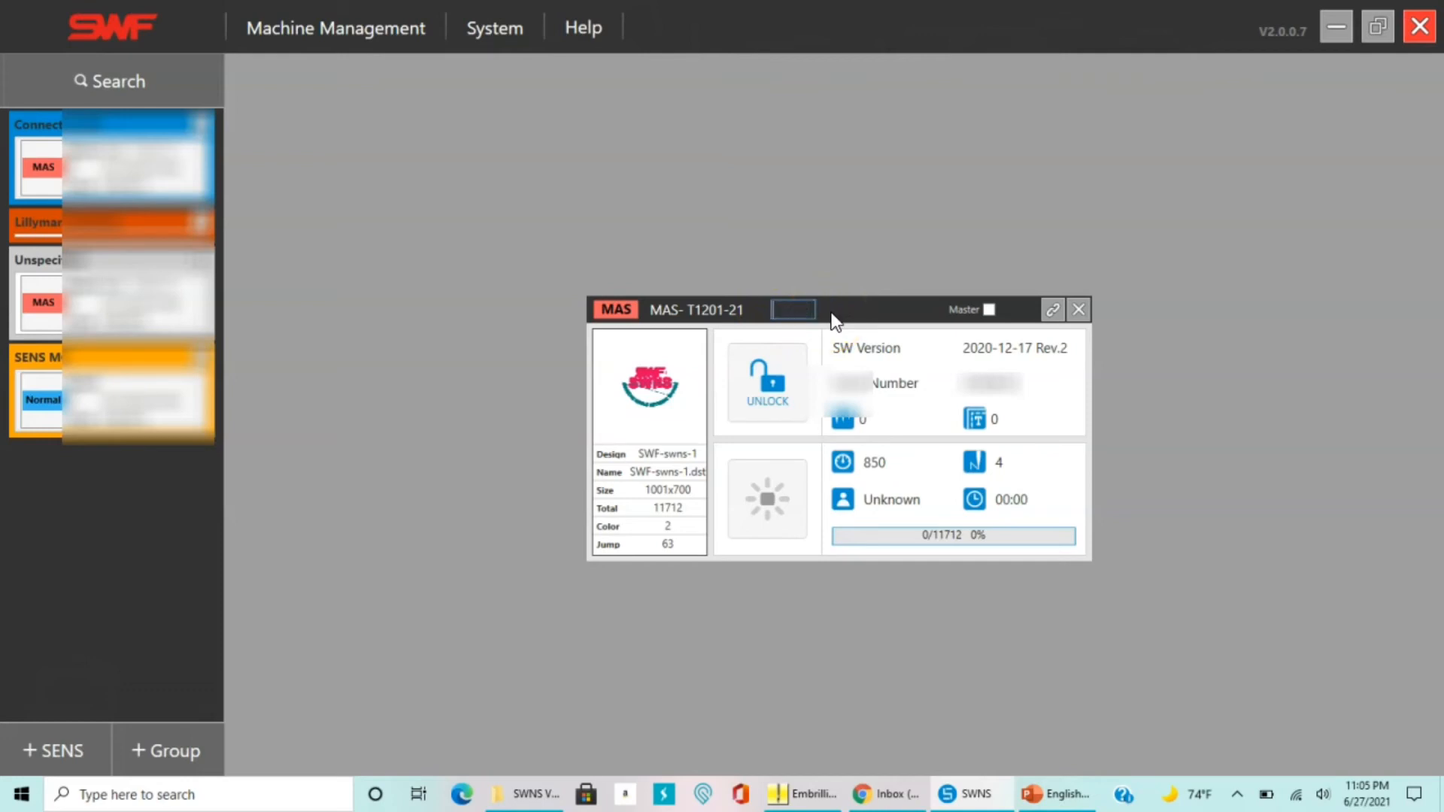
{"action": "type", "text": "lillyma"}
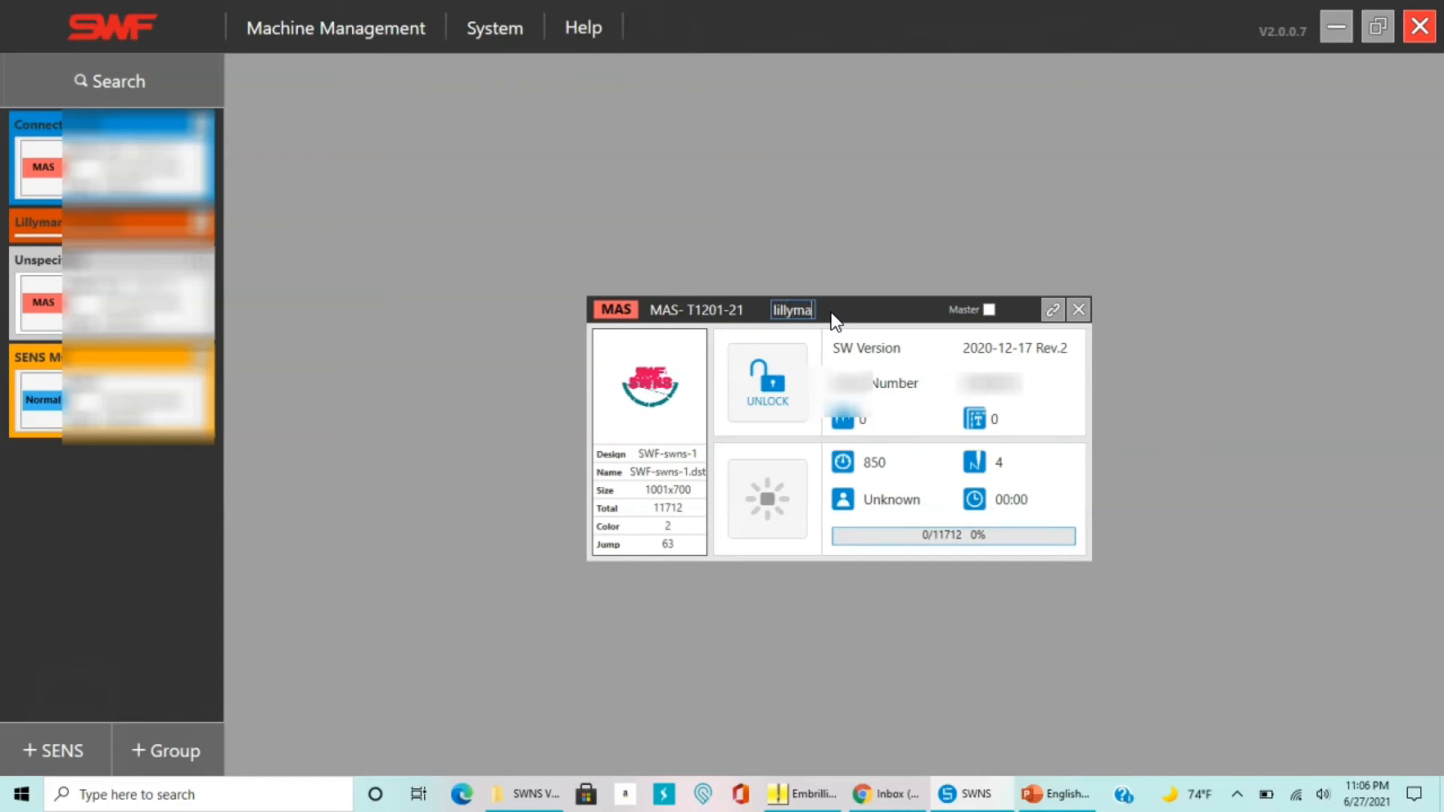
{"action": "type", "text": "ricrea"}
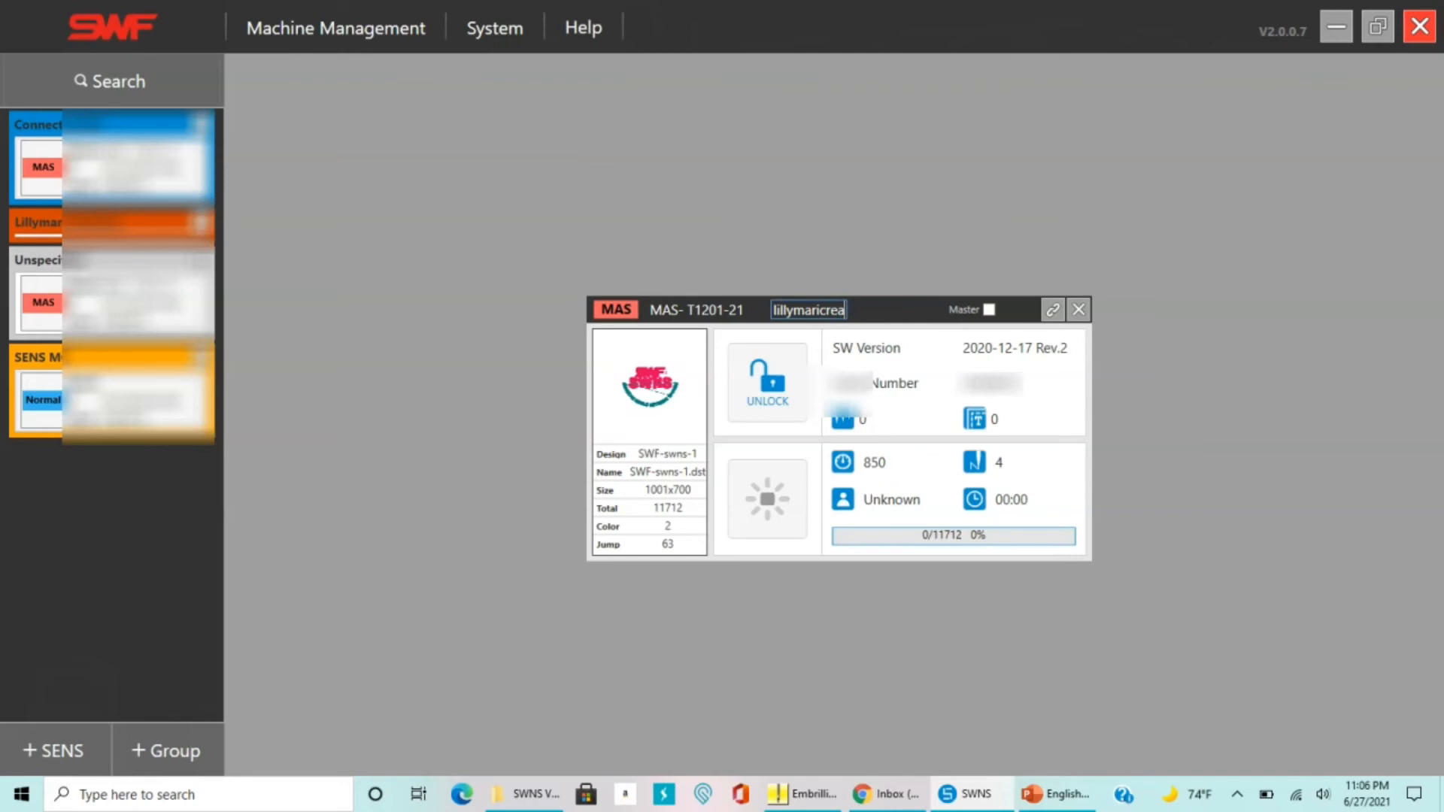
{"action": "type", "text": "ti"}
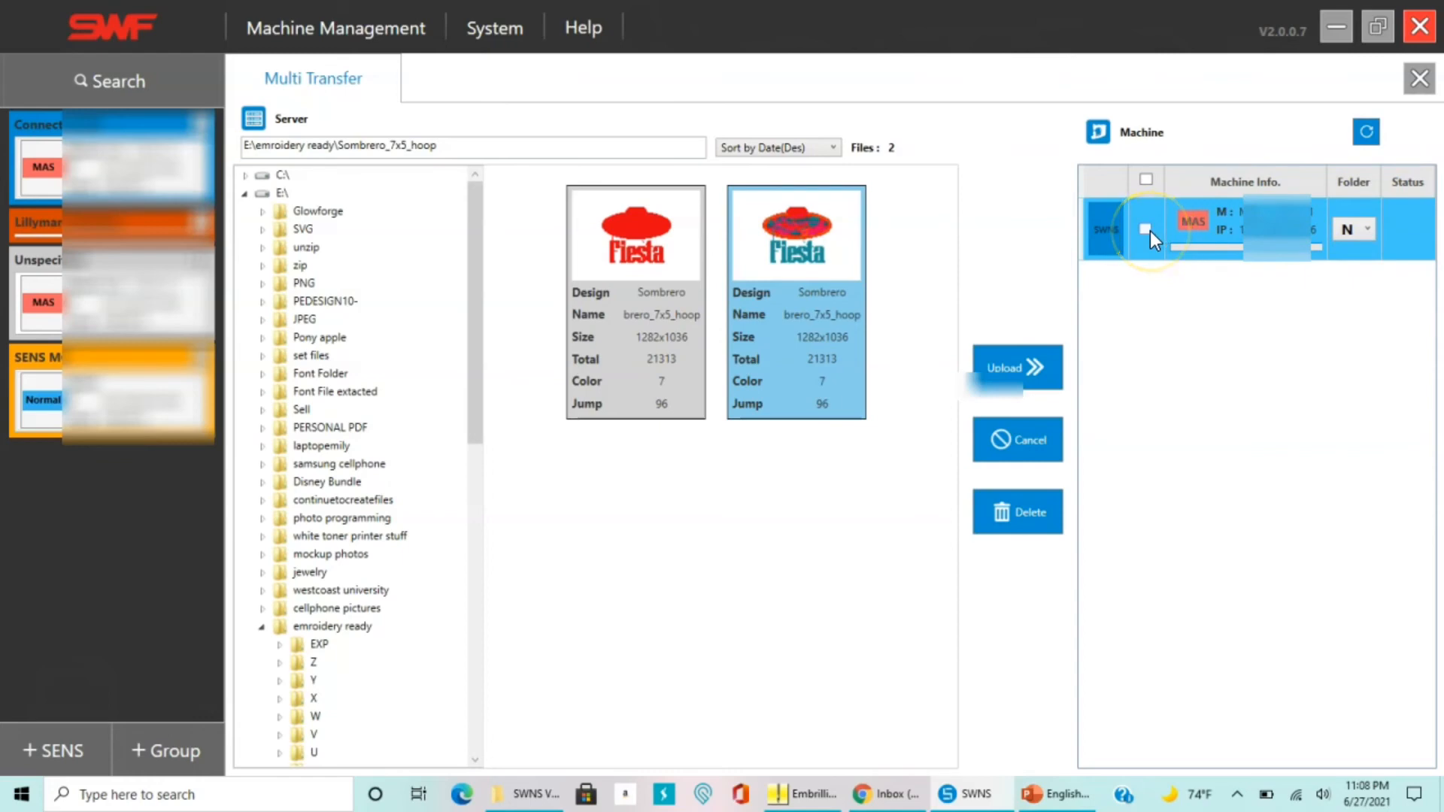
Upload the first Sombrero_7x5_hoop Fiesta design to the checked MAS machine.
{"action": "left_click", "coordinate": [1146, 229]}
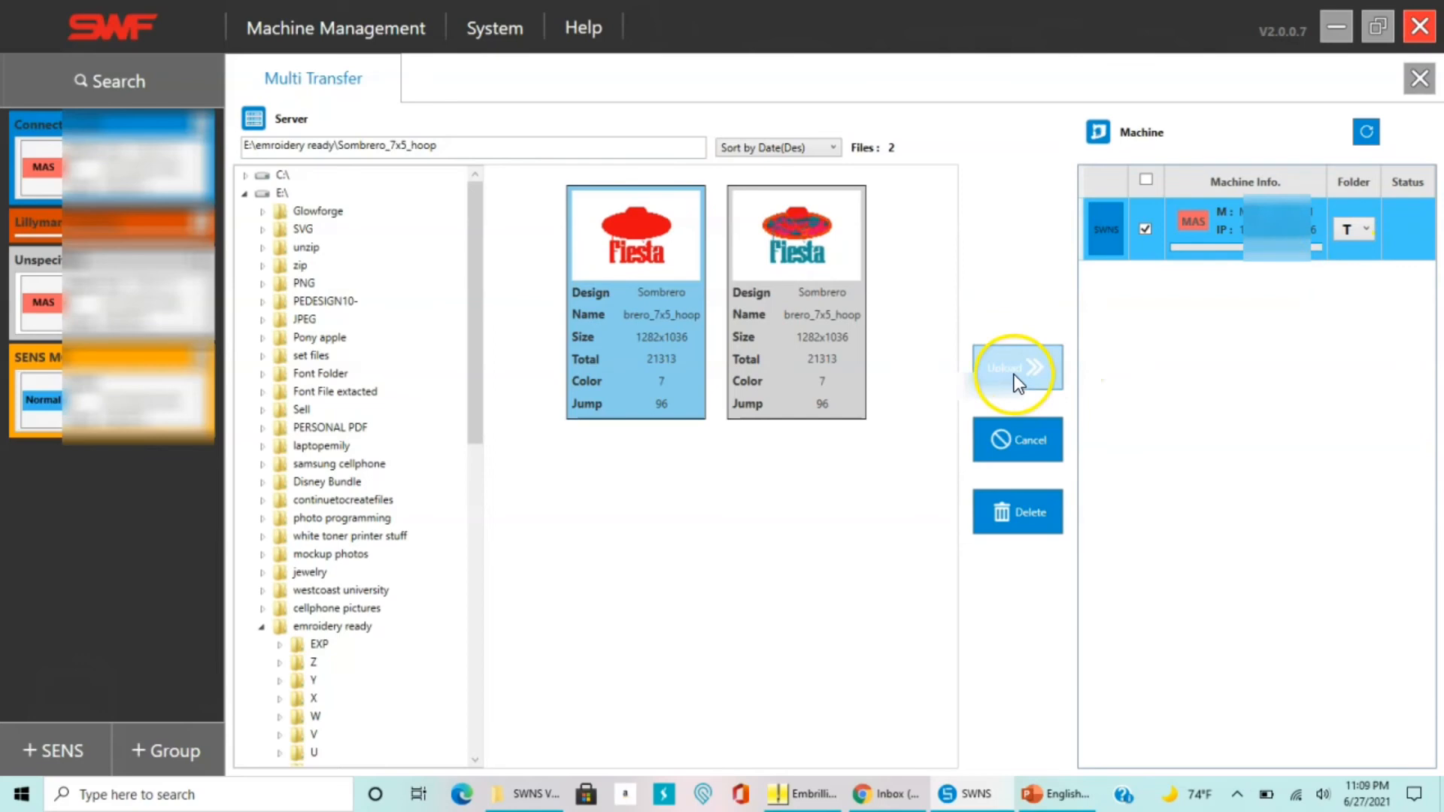
{"action": "left_click", "coordinate": [1017, 372]}
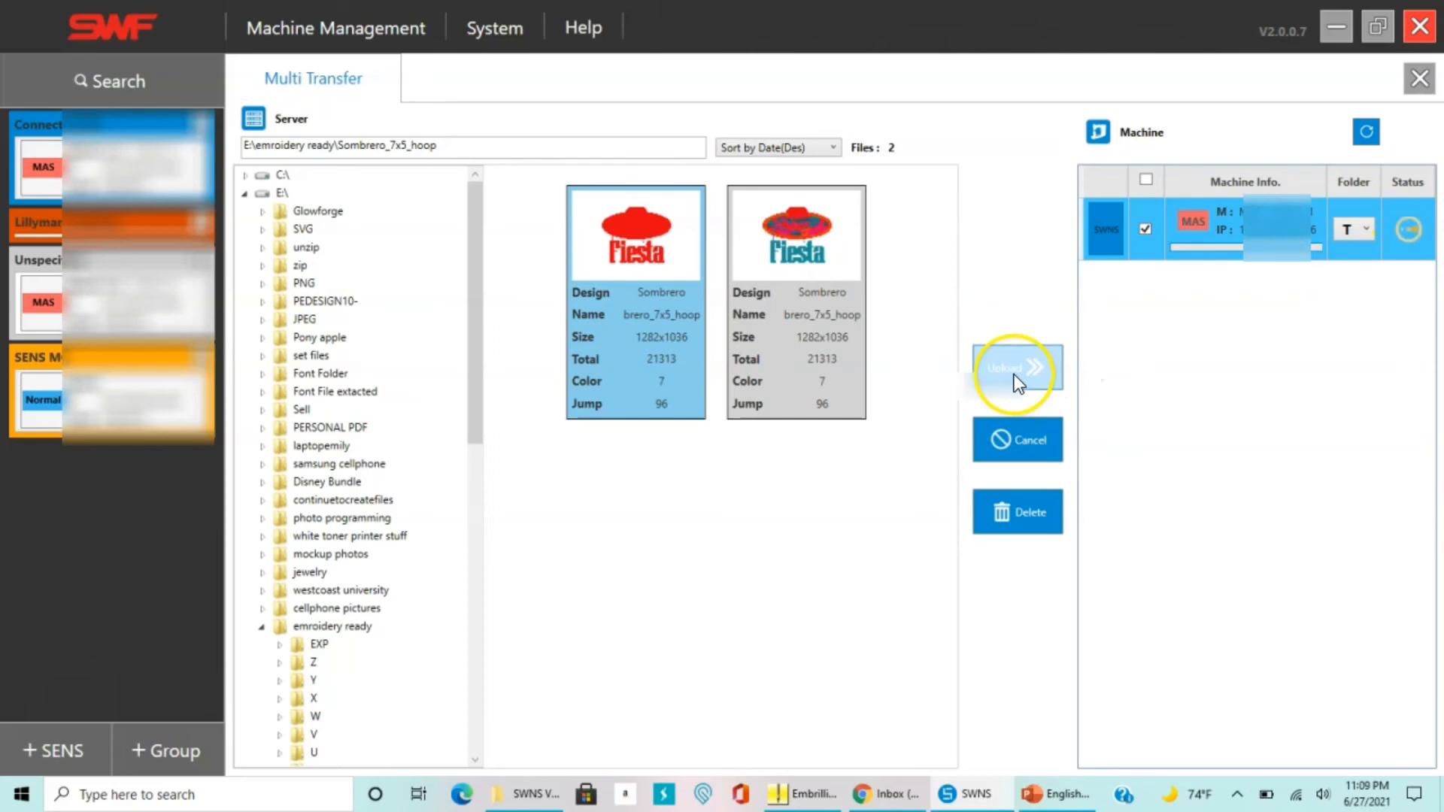
{"action": "left_click", "coordinate": [1017, 370]}
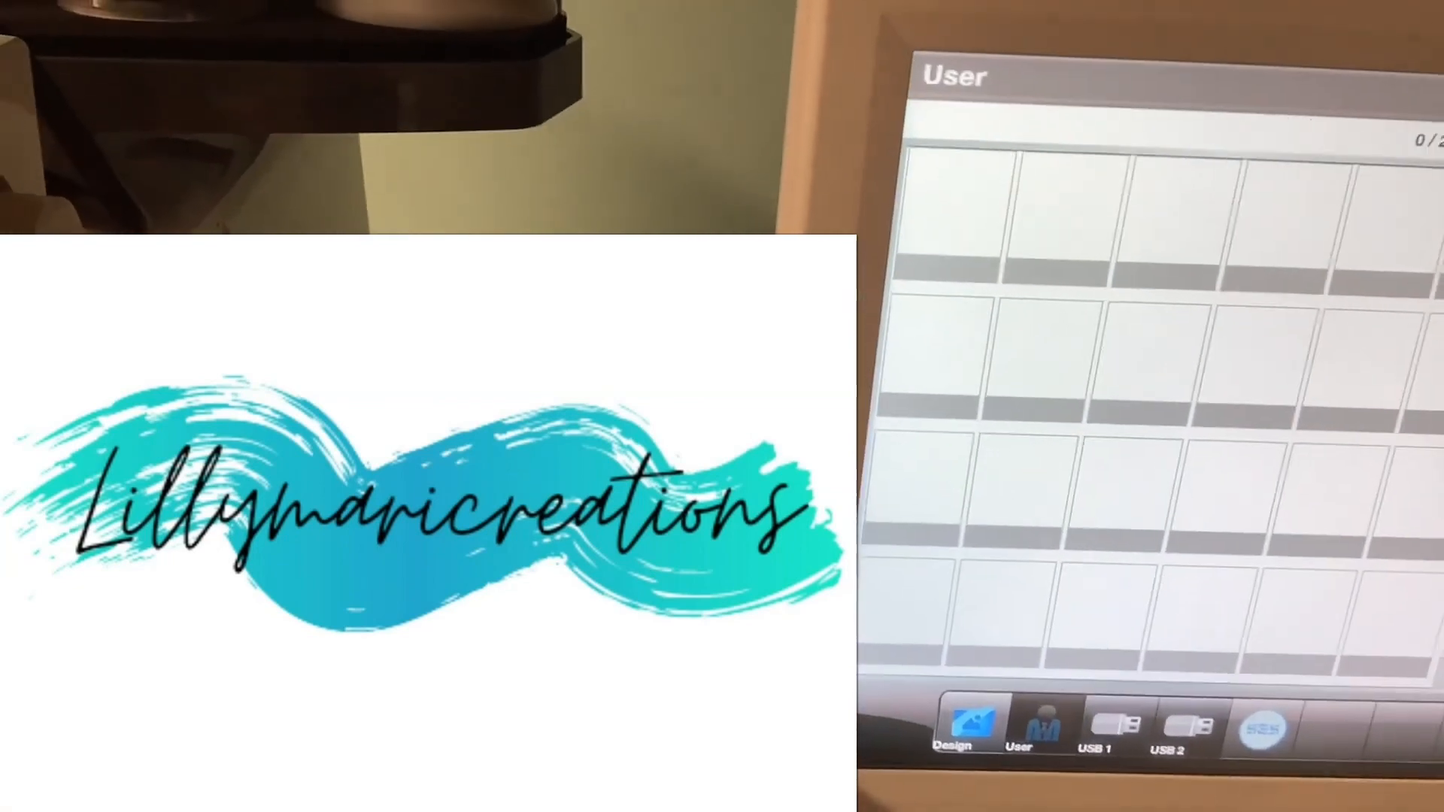
Upload the second heart-and-cake design (1245x1621) to the checked machine.
{"action": "left_click", "coordinate": [951, 719]}
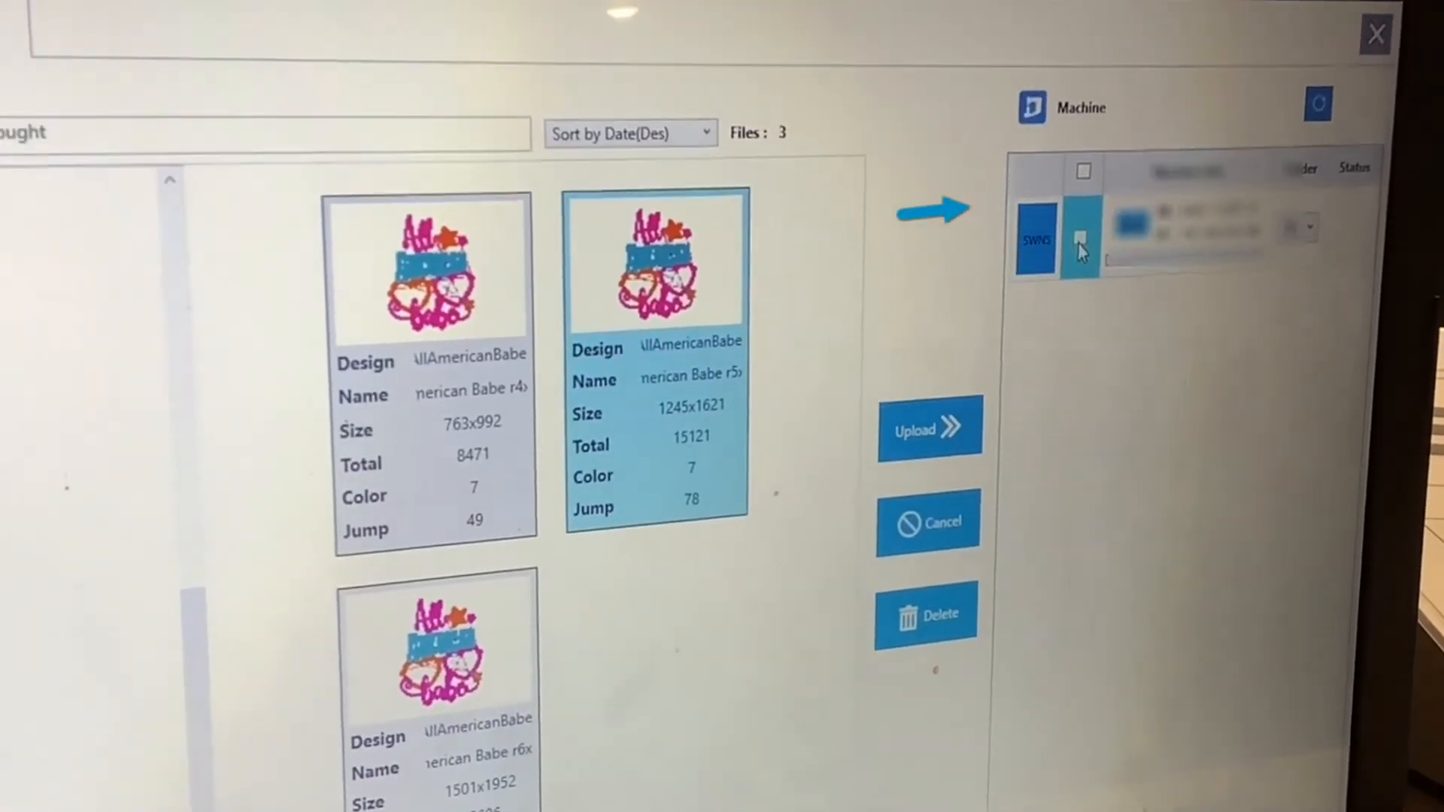
{"action": "left_click", "coordinate": [1083, 227]}
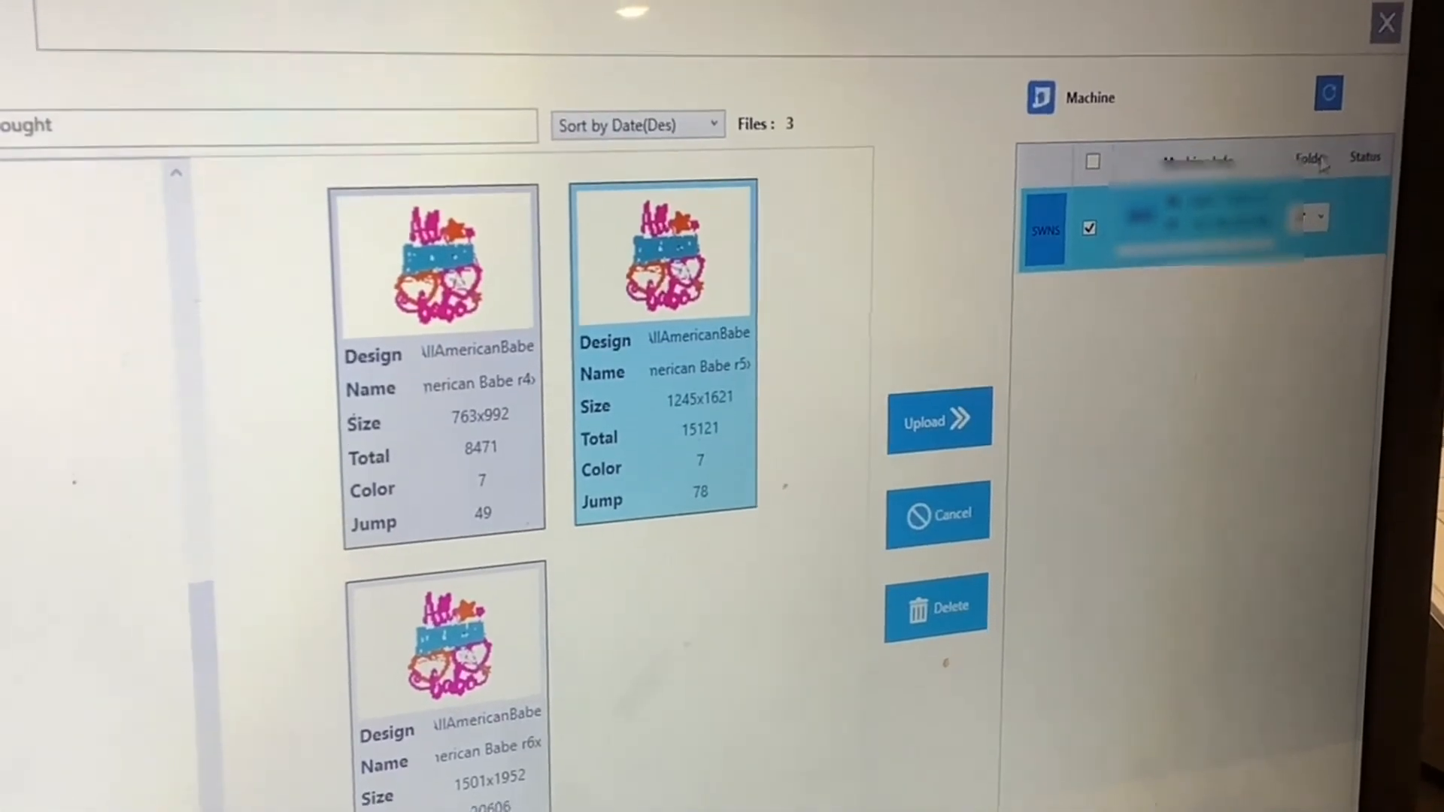
{"action": "left_click", "coordinate": [937, 420]}
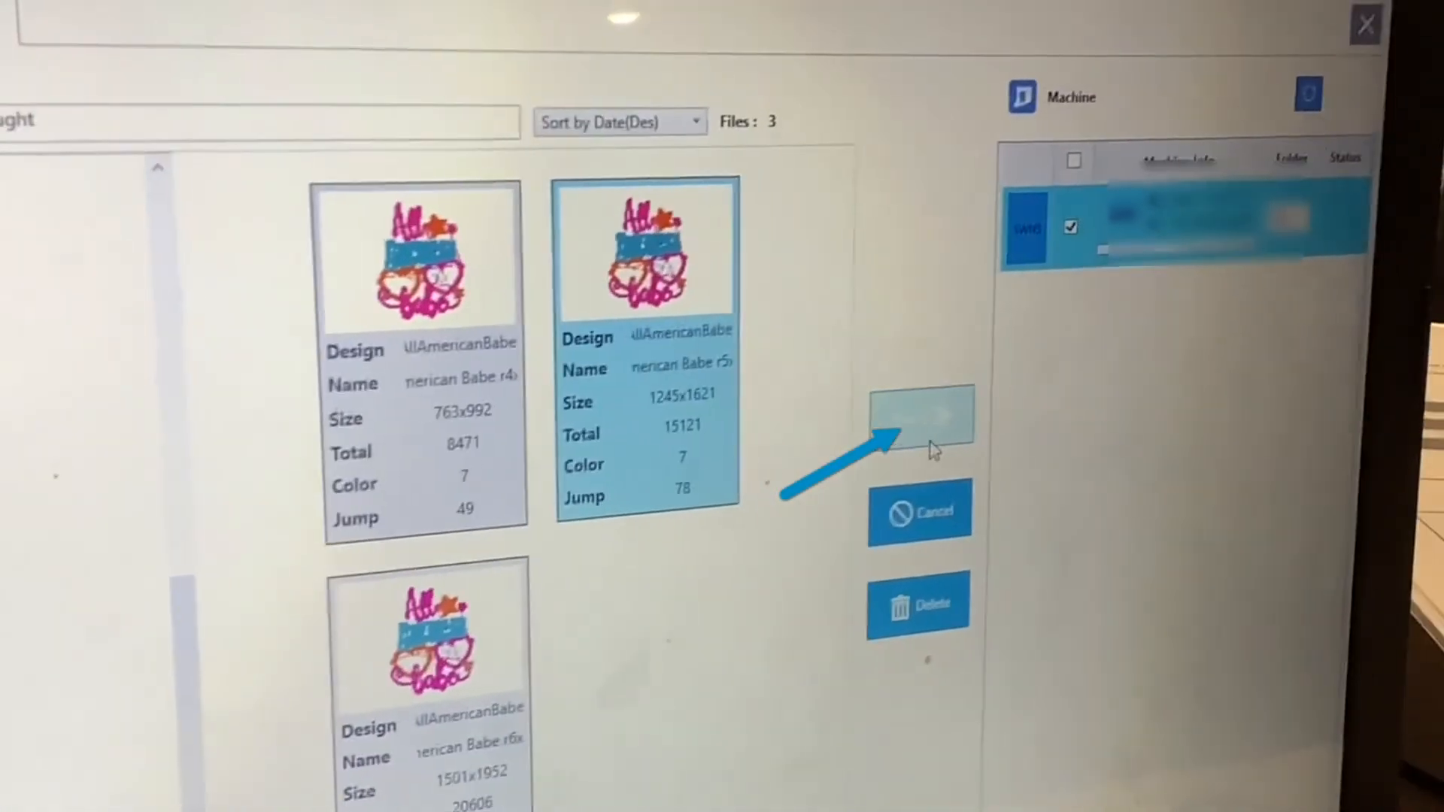